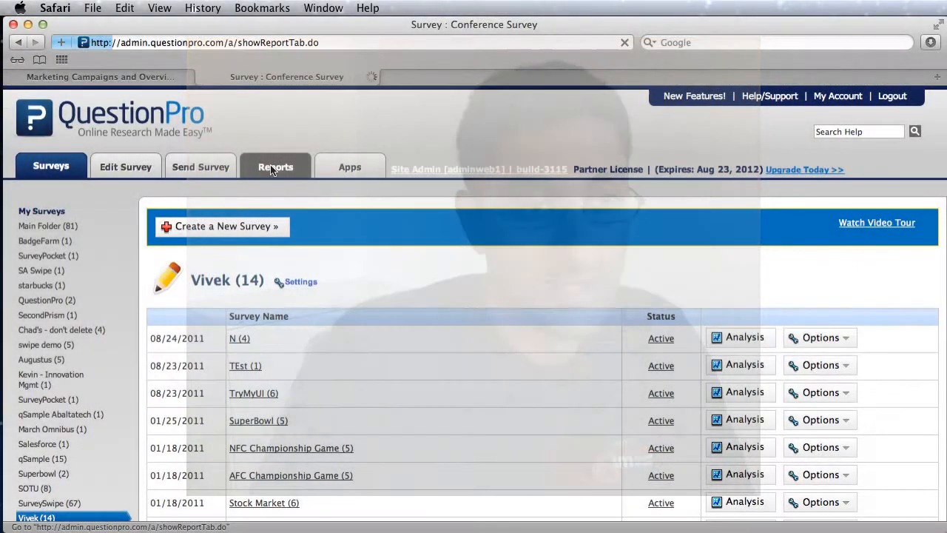
Step: Open the Conference Survey's reports and go to the Cross-Tabulation tools
left_click(275, 166)
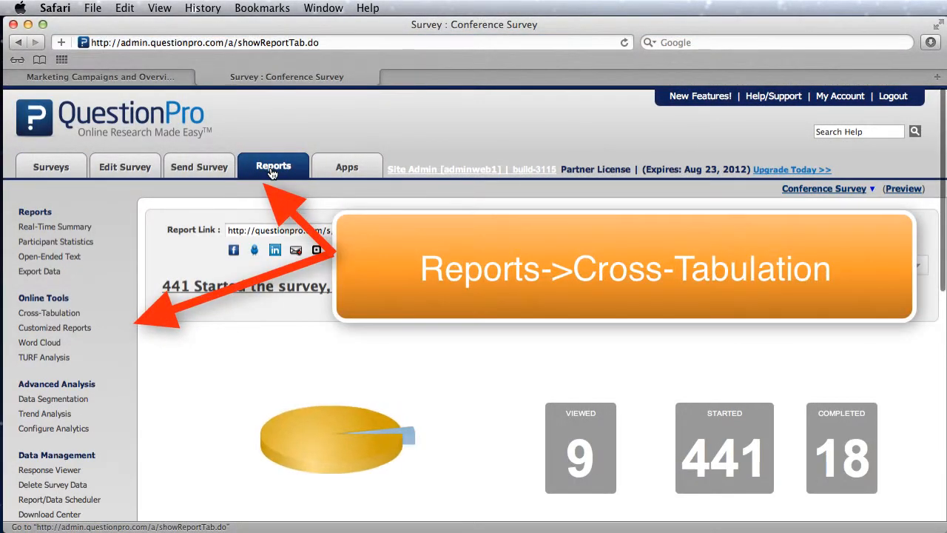
left_click(48, 312)
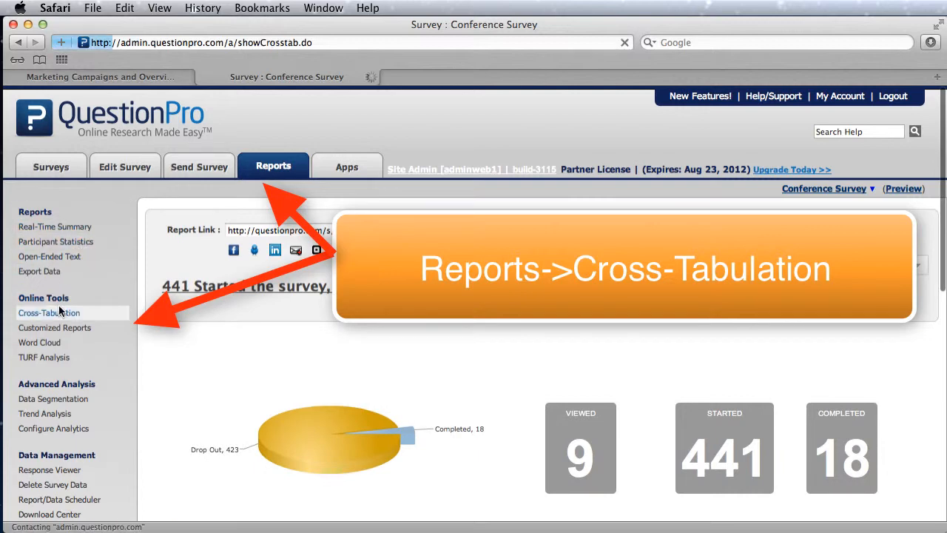
left_click(49, 313)
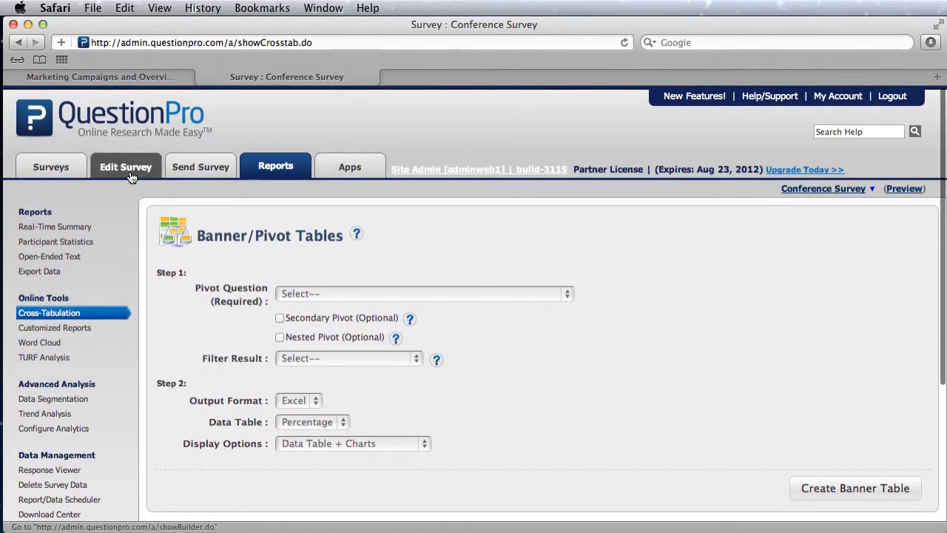
Step: Scroll through the Conference Survey questions in the survey editor
left_click(126, 166)
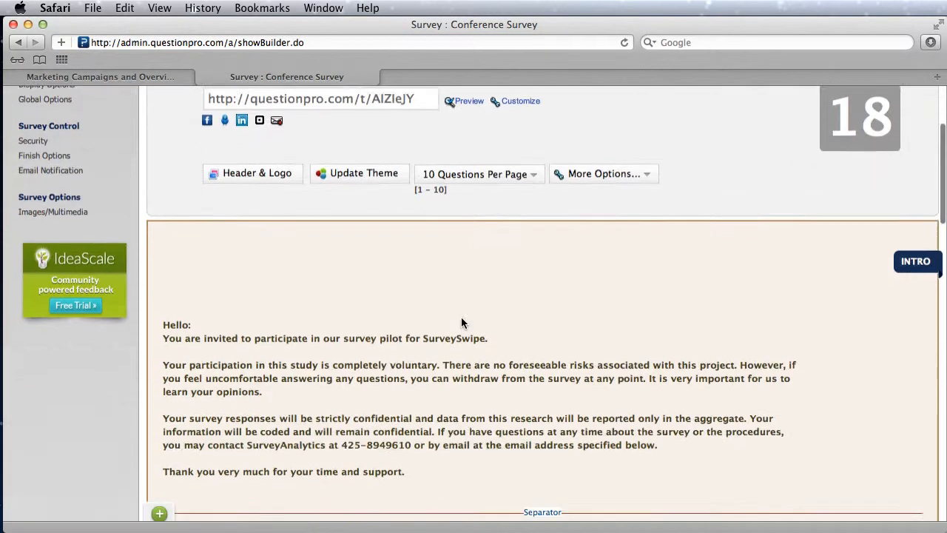
scroll("down", 3)
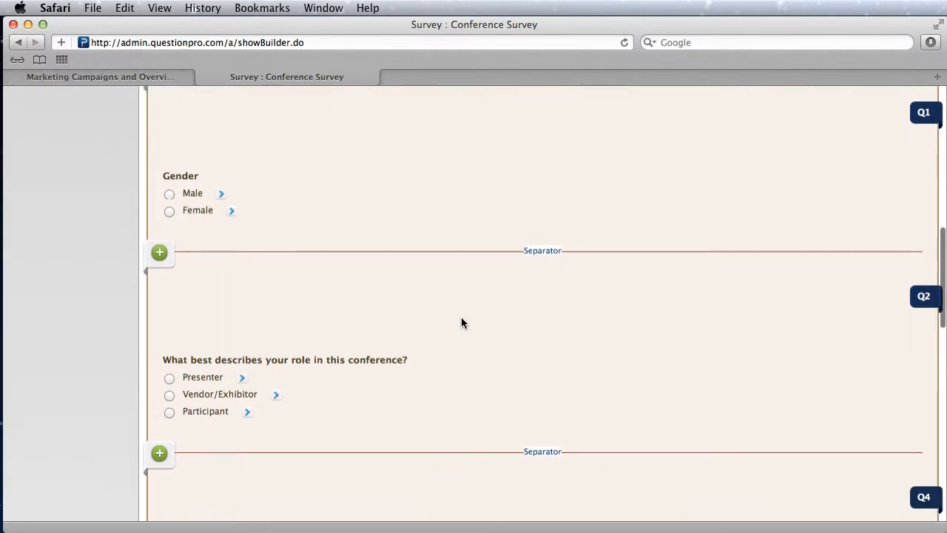
scroll("down", 3)
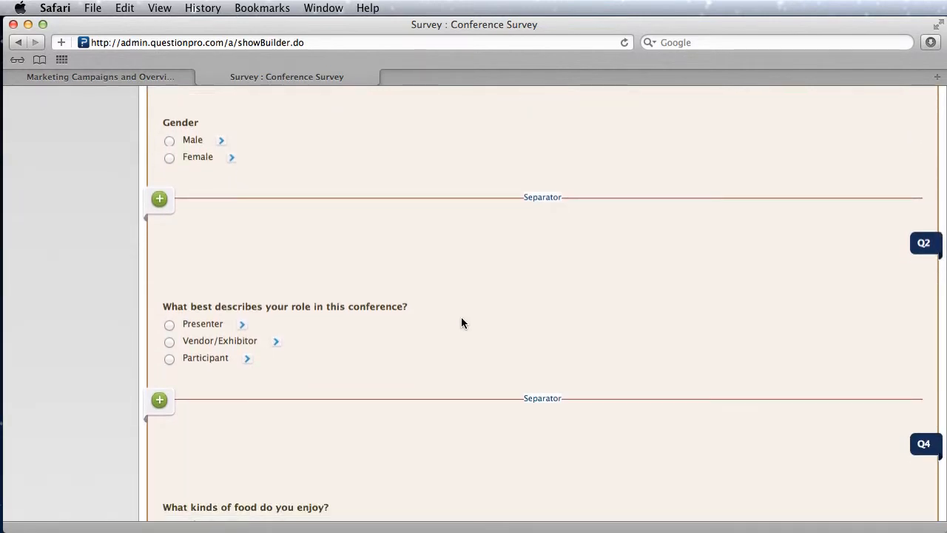
scroll("down", 3)
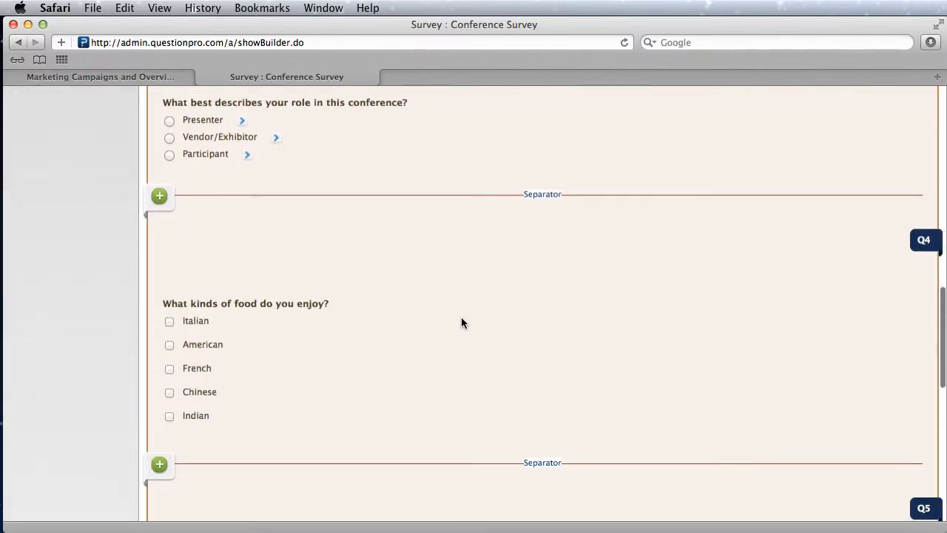
scroll("down", 3)
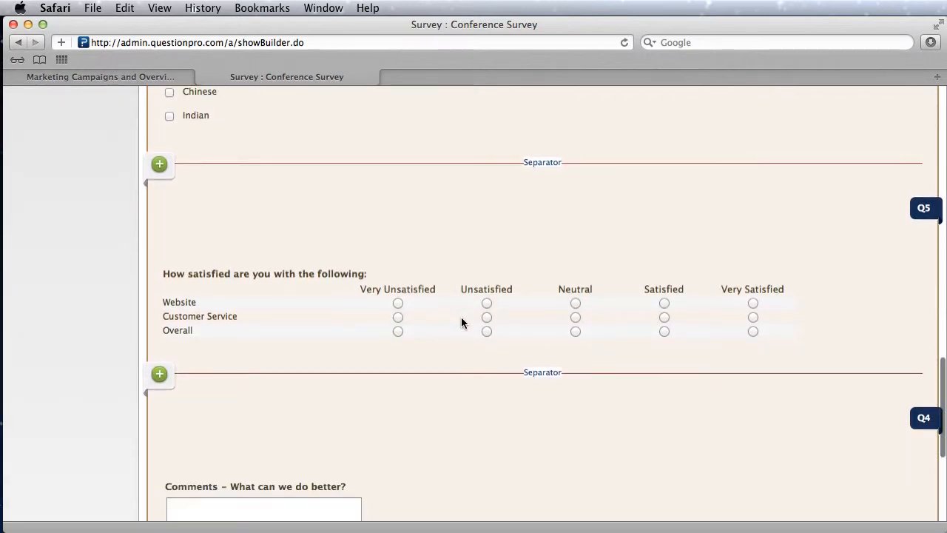
scroll("down", 3)
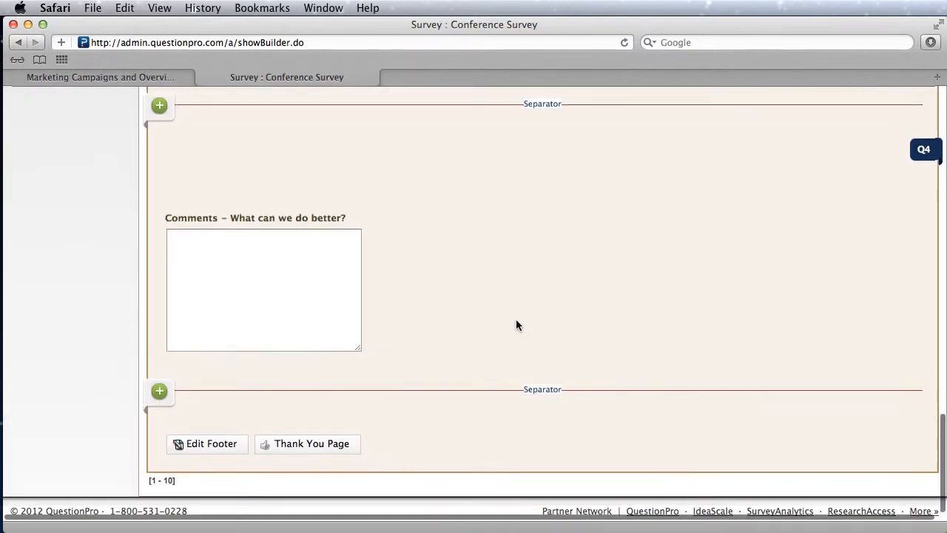
scroll("up", 3)
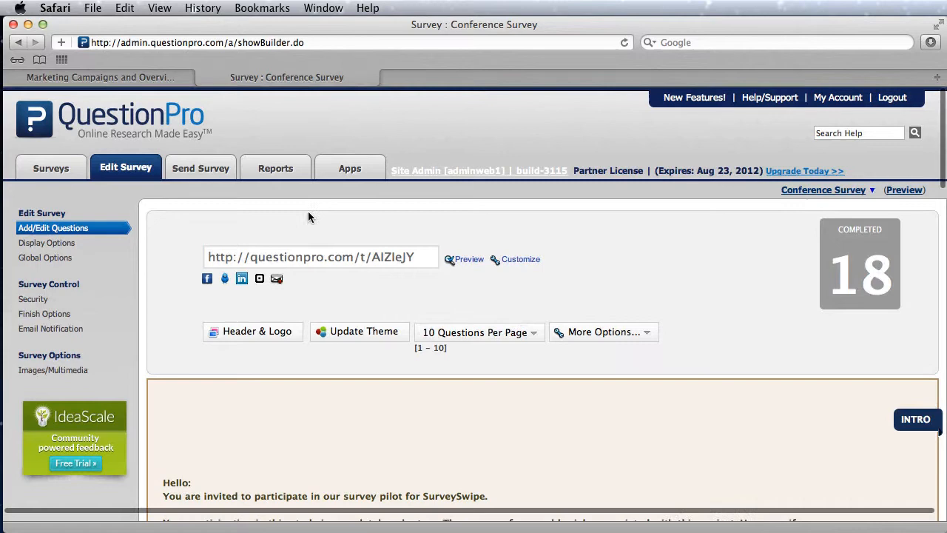
scroll("down", 3)
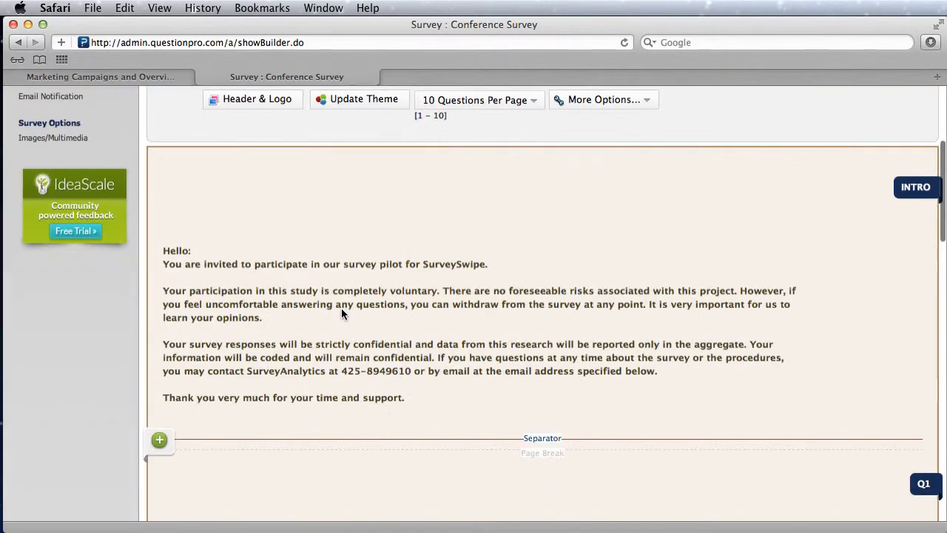
scroll("down", 3)
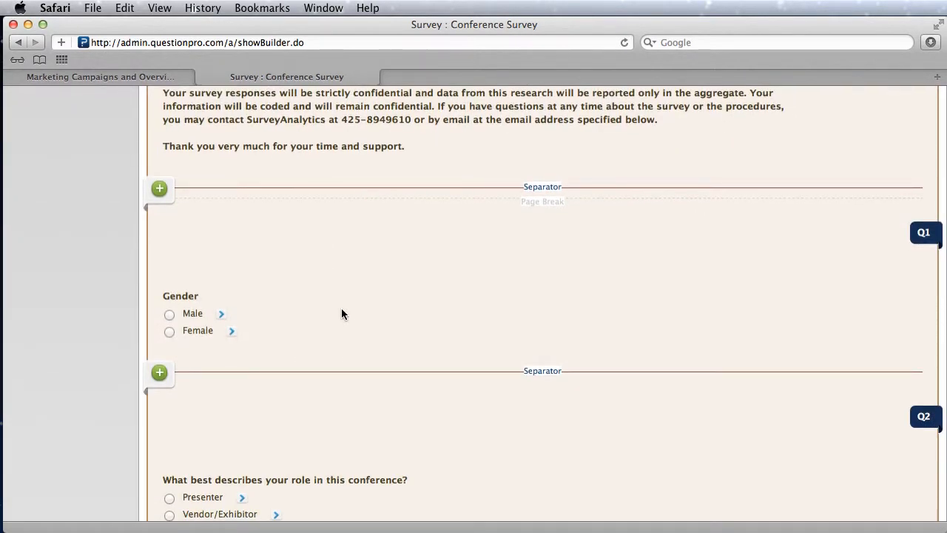
Step: Inspect the Gender question's options, then return to the 441-started, 18-completed report summary
left_click(923, 231)
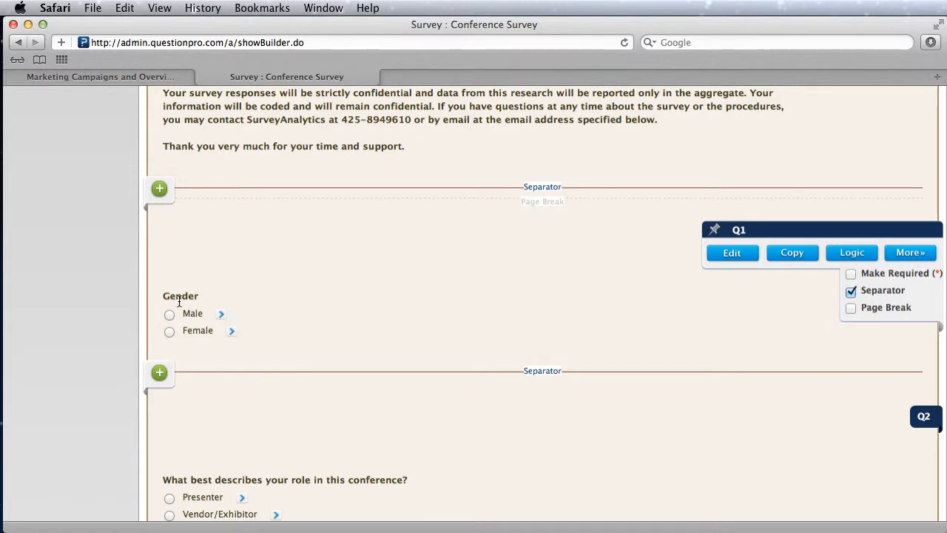
scroll("down", 3)
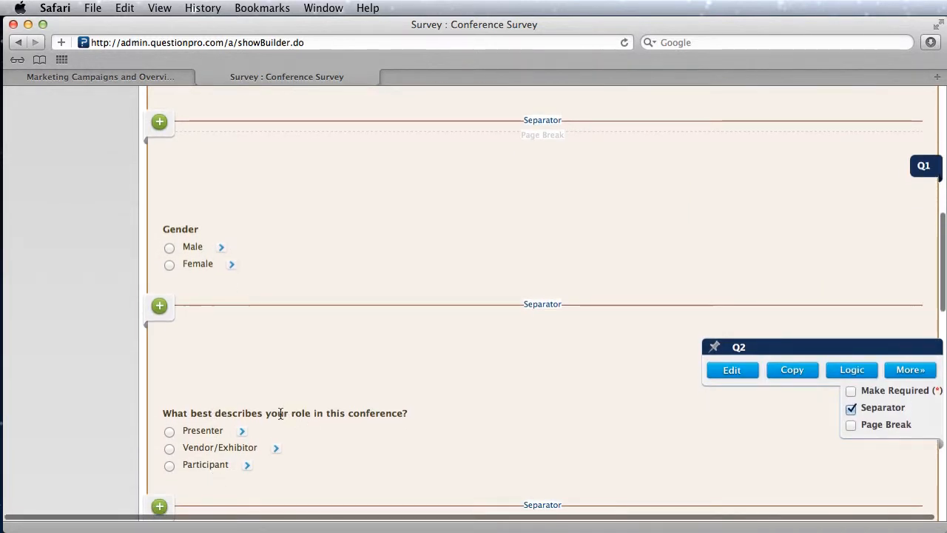
left_click_drag(277, 413, 358, 413)
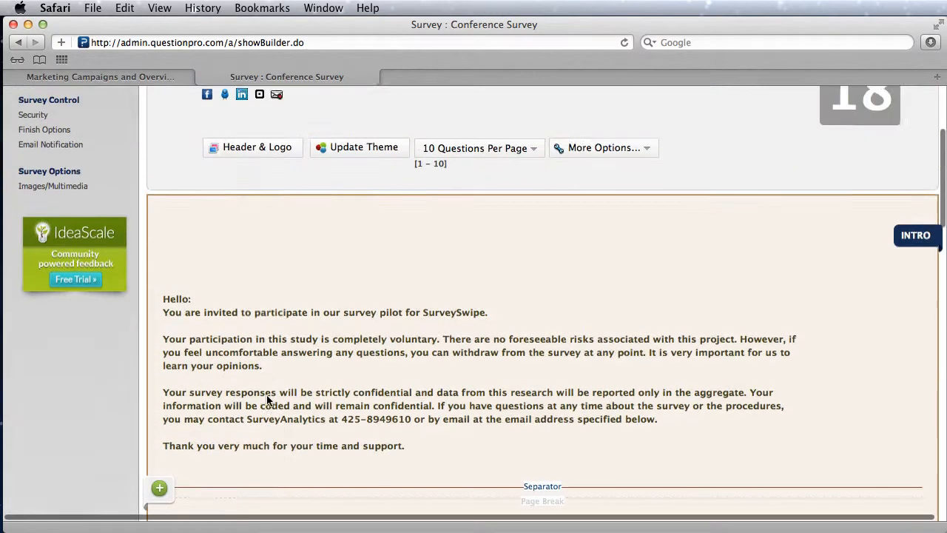
scroll("up", 3)
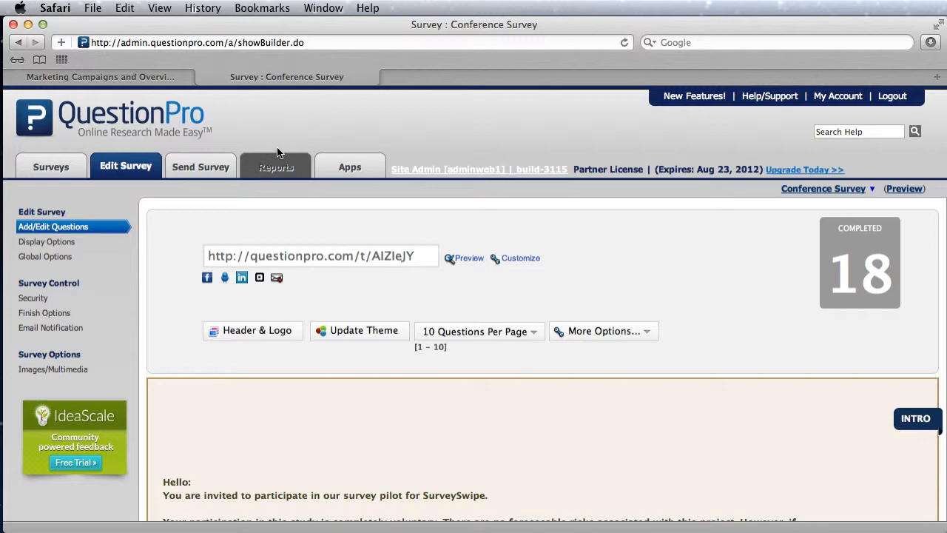
left_click(274, 165)
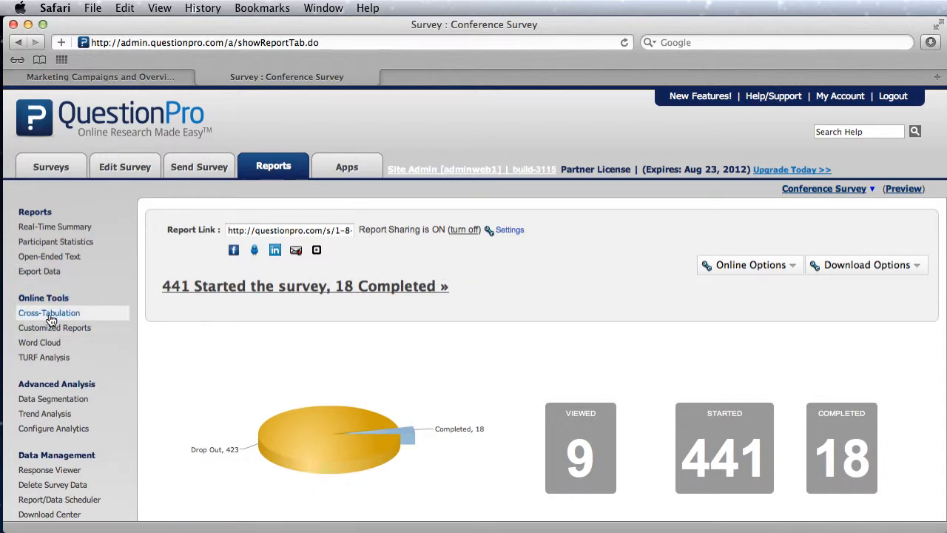
Step: Queue a banner table pivoting on conference role, limited to Completed responses
left_click(49, 312)
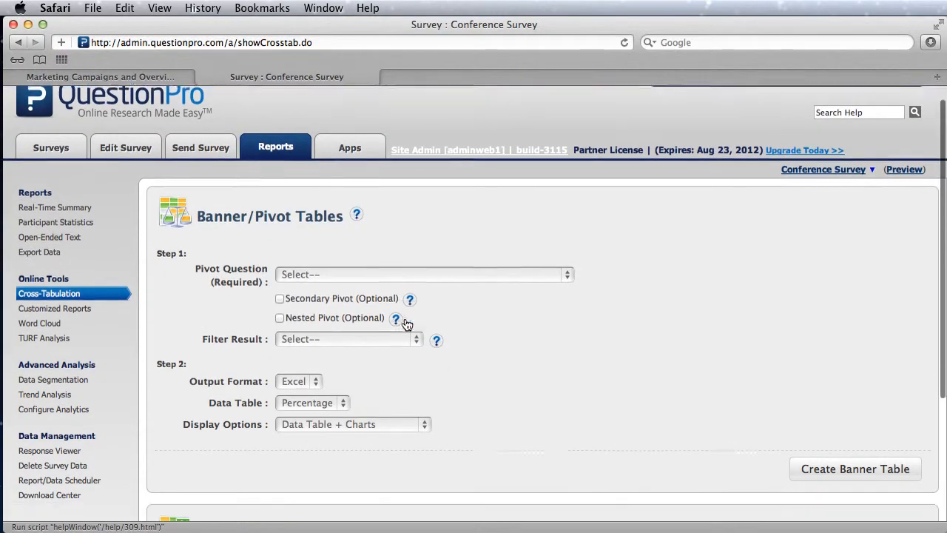
left_click(421, 273)
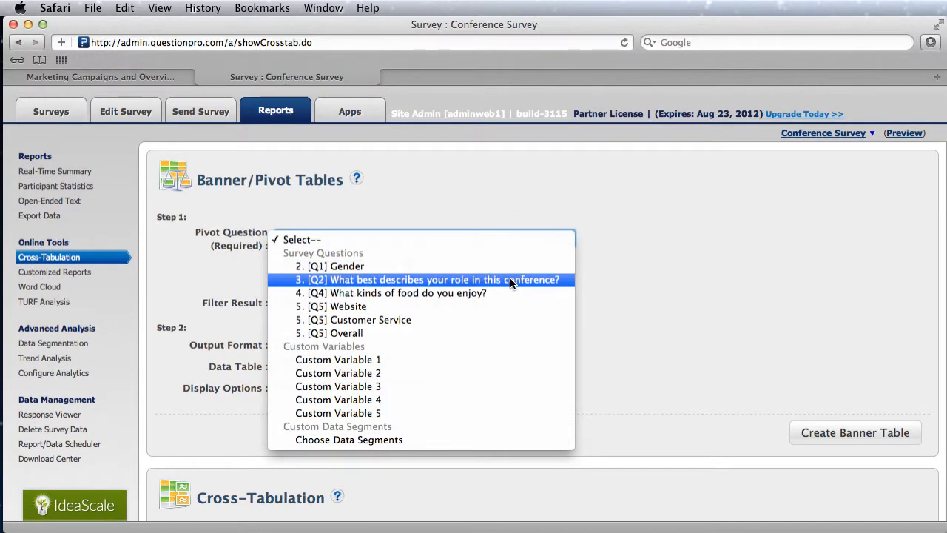
left_click(429, 279)
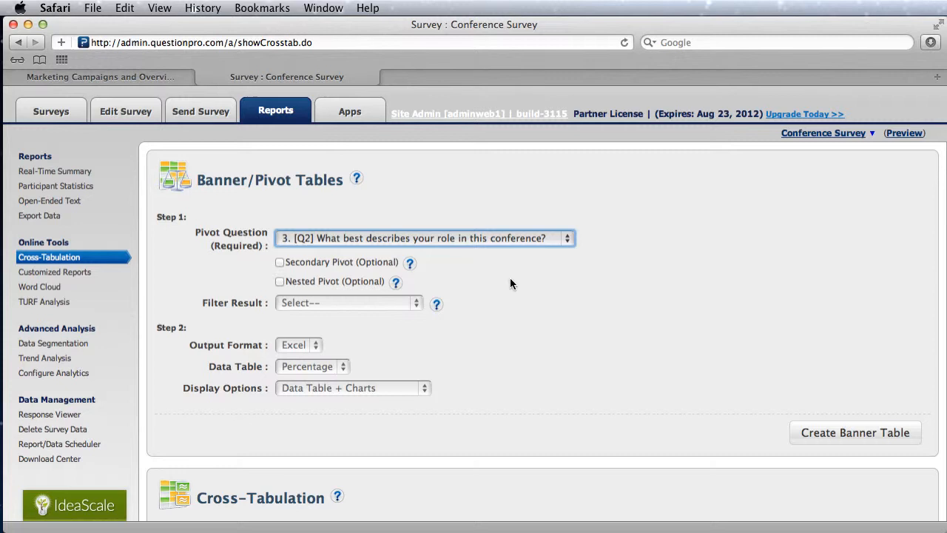
mouse_move(505, 284)
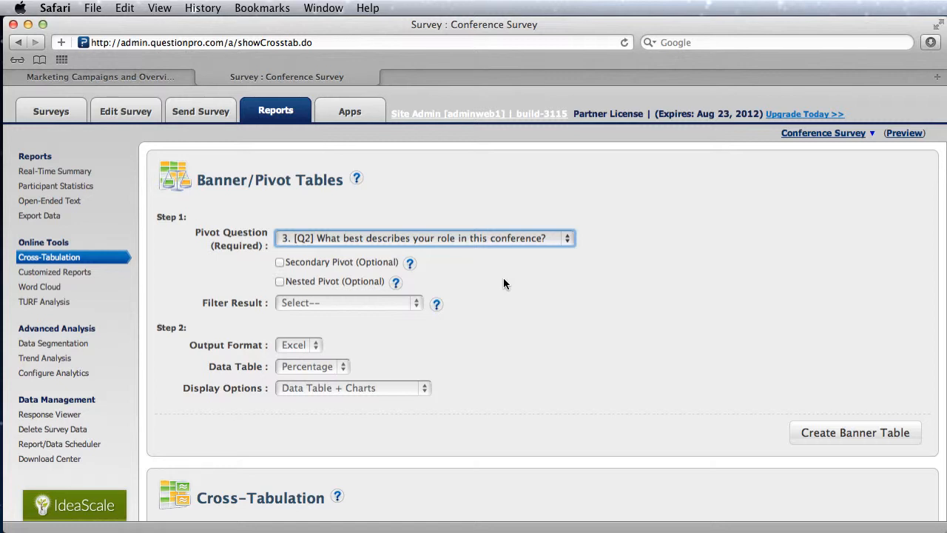
mouse_move(824, 425)
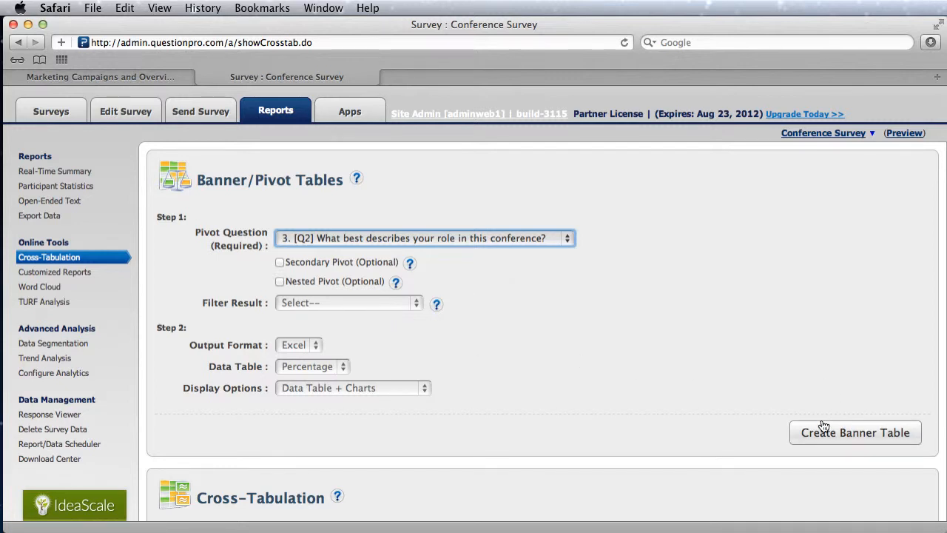
left_click(348, 302)
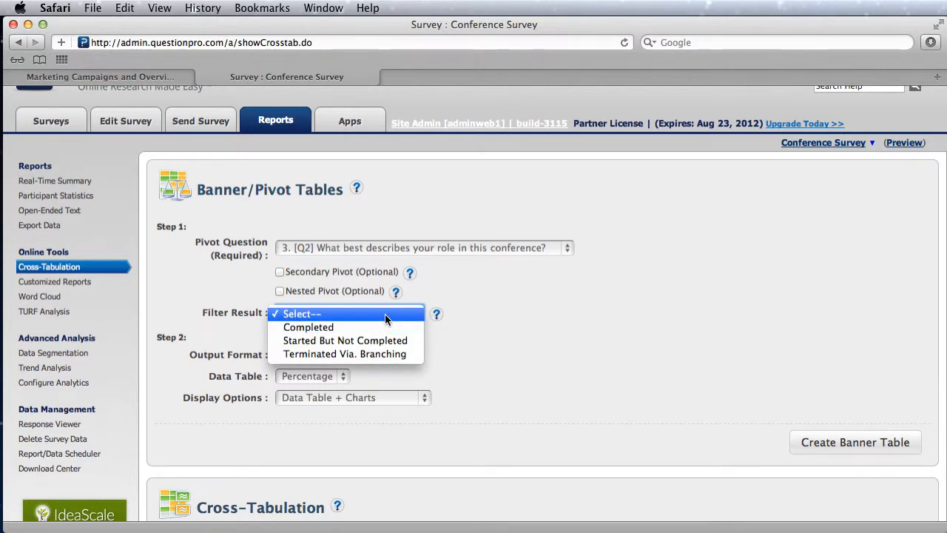
mouse_move(308, 327)
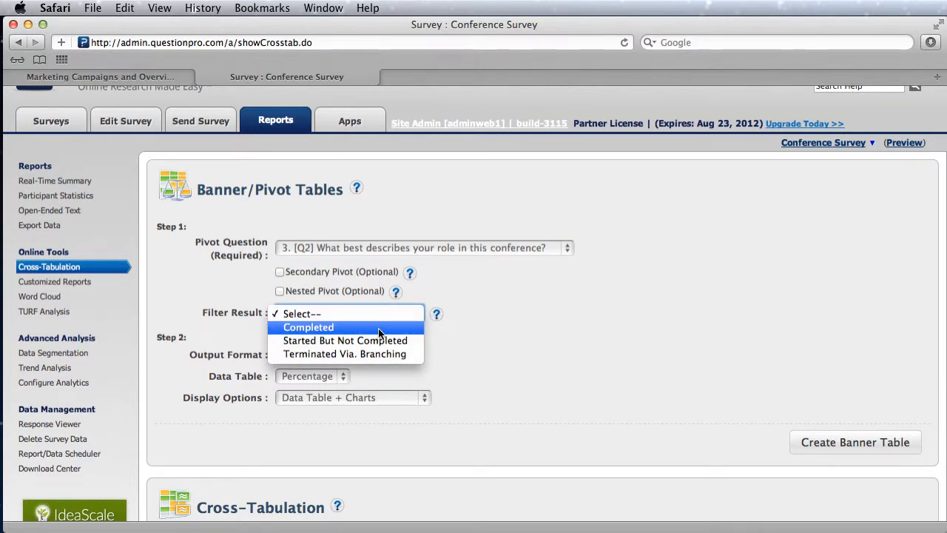
left_click(308, 327)
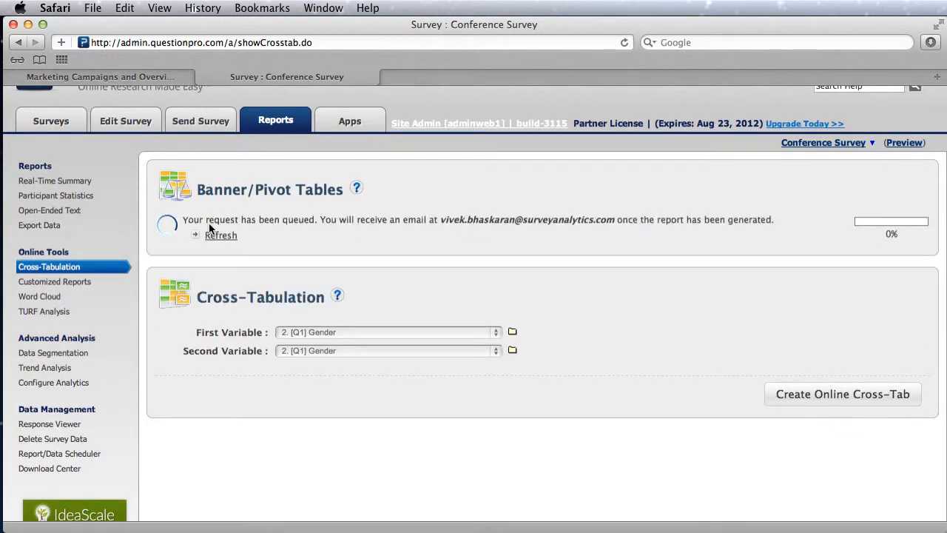
Step: Refresh the report status and download banner-1227574.xls
left_click(220, 235)
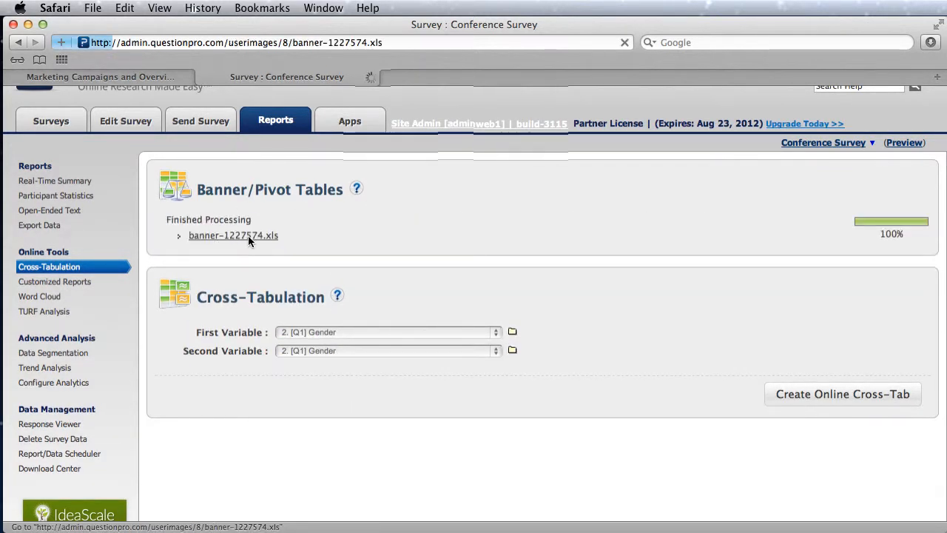
left_click(233, 235)
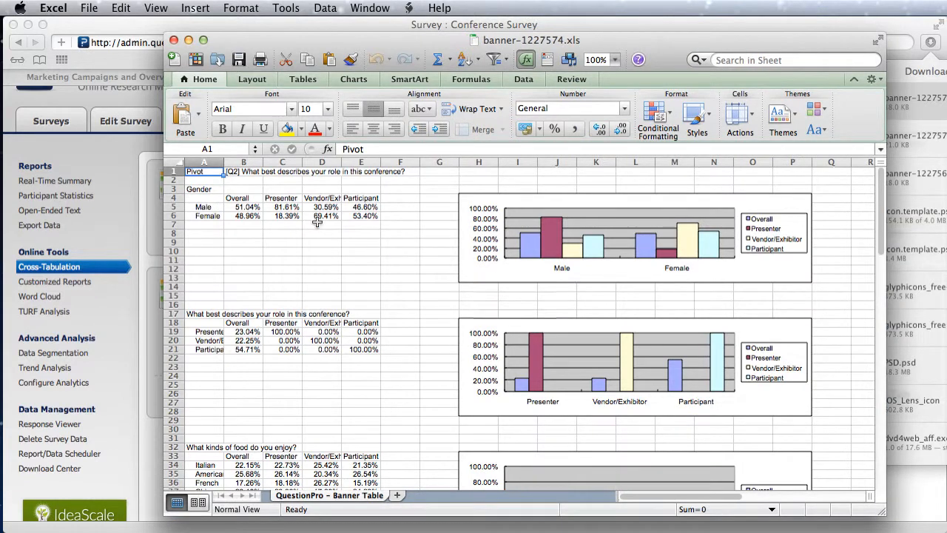
left_click(286, 215)
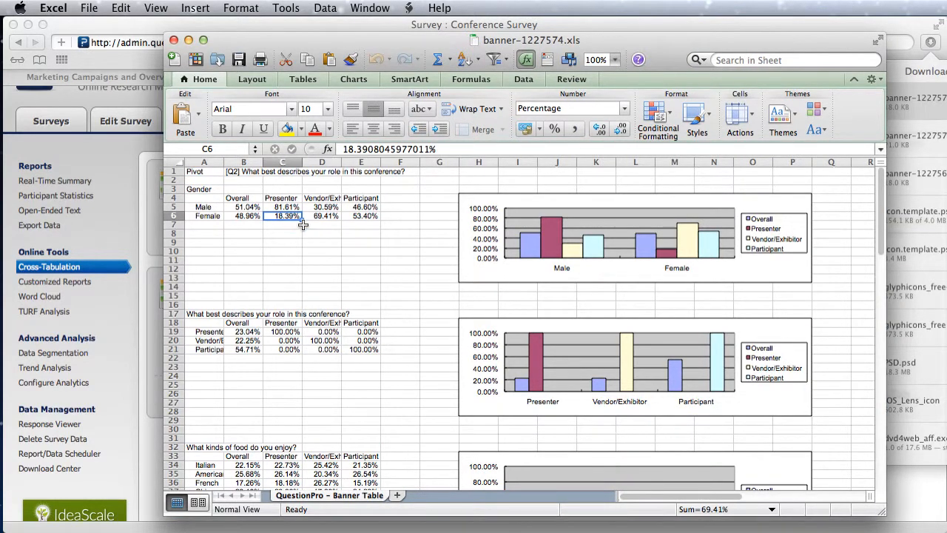
left_click(281, 198)
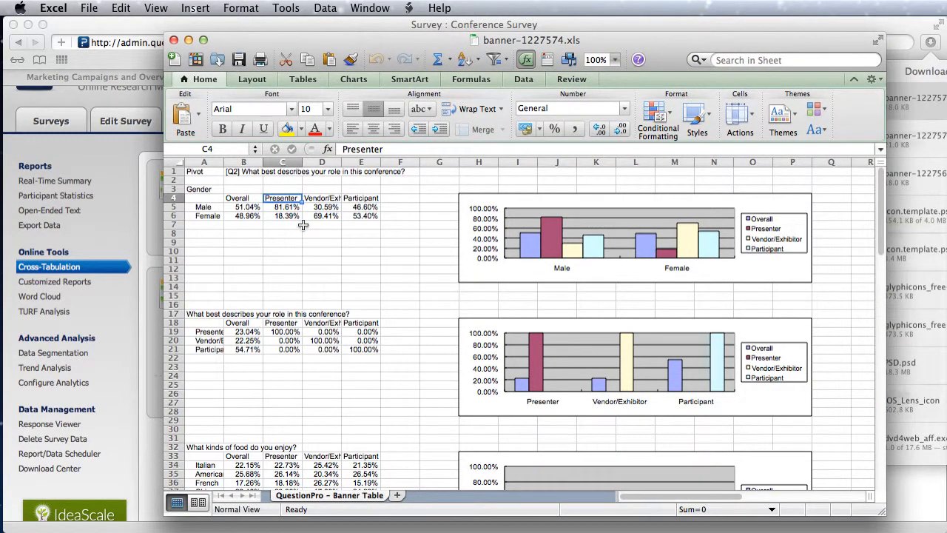
left_click_drag(281, 198, 363, 198)
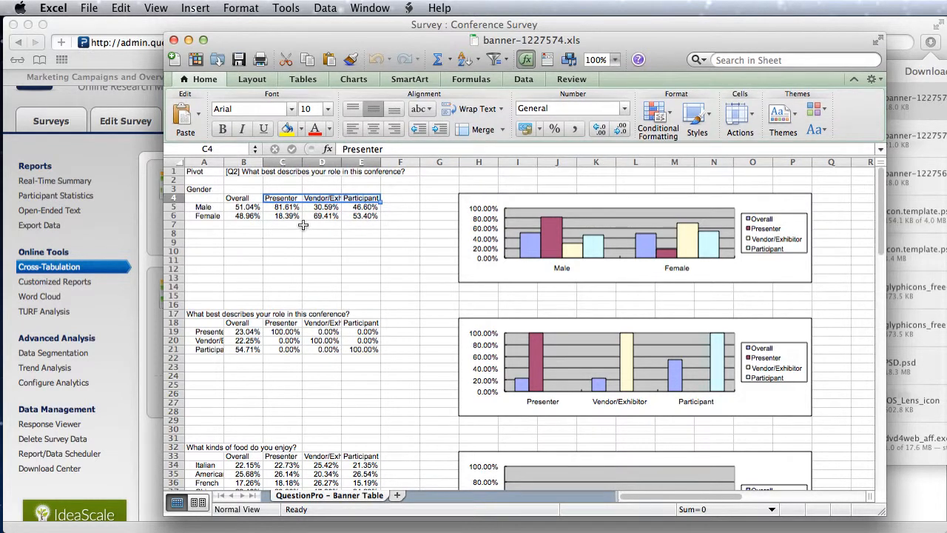
left_click(281, 207)
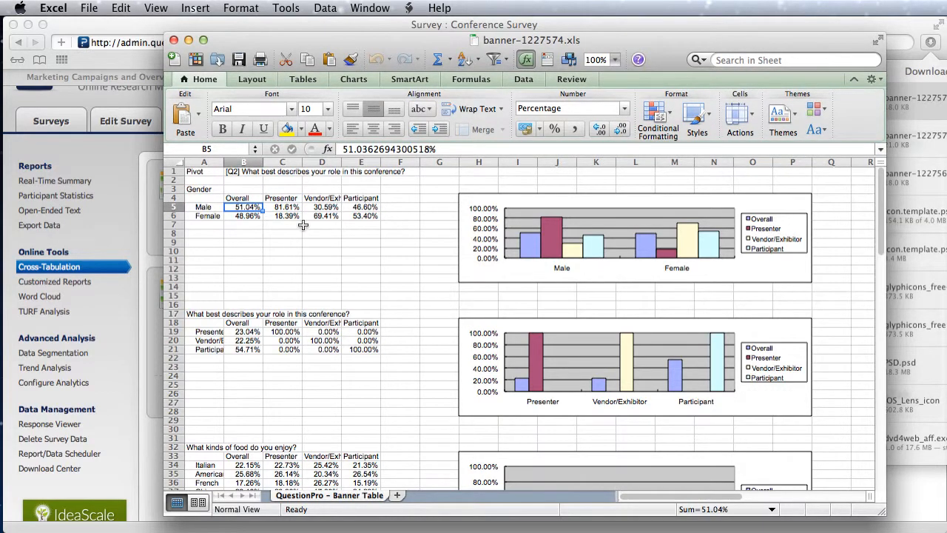
left_click(246, 215)
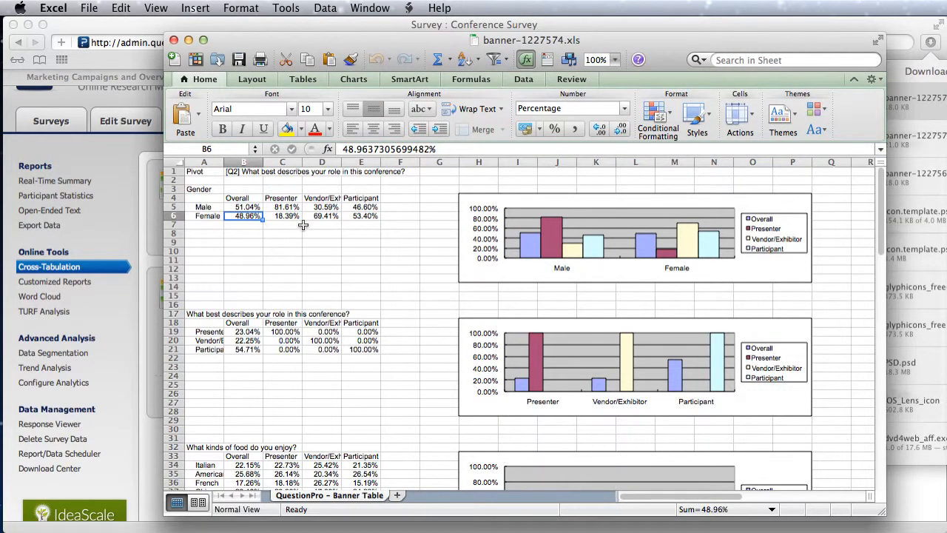
left_click(244, 207)
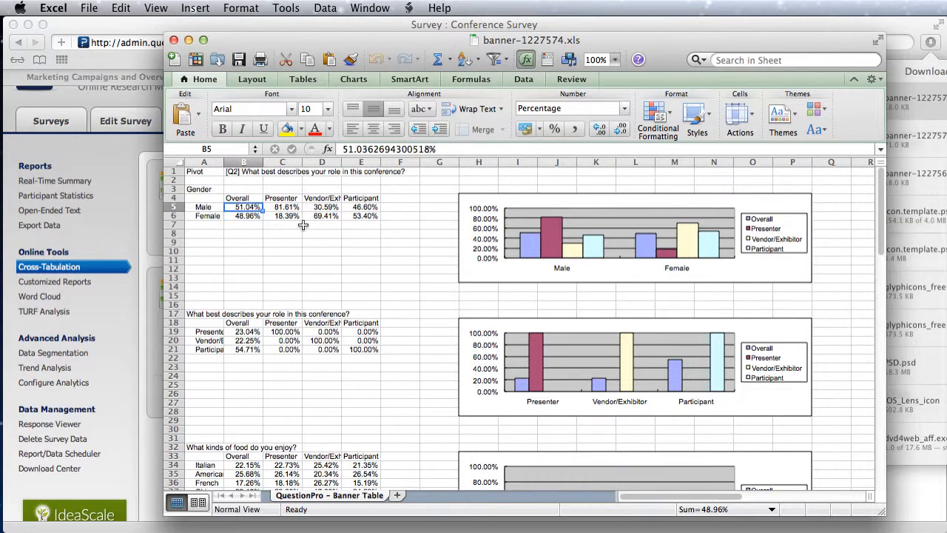
left_click(282, 206)
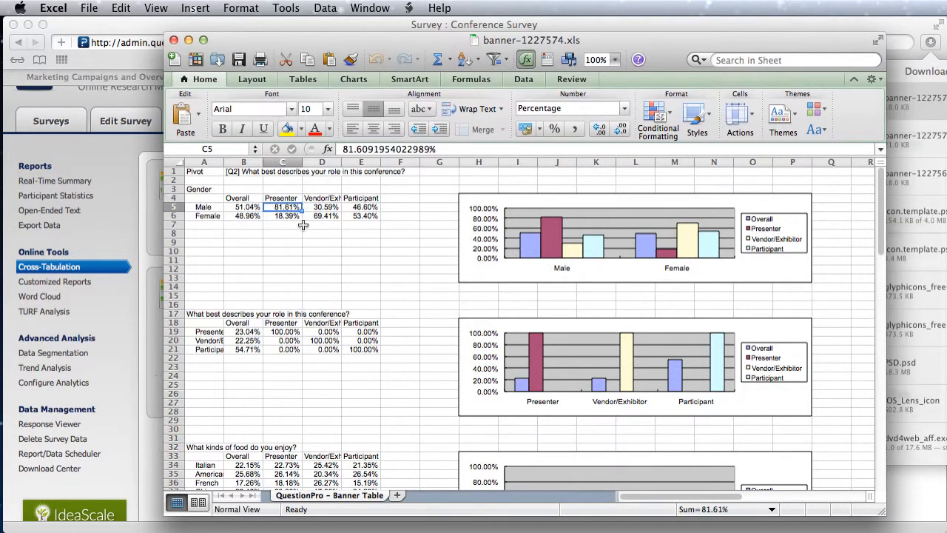
left_click(321, 207)
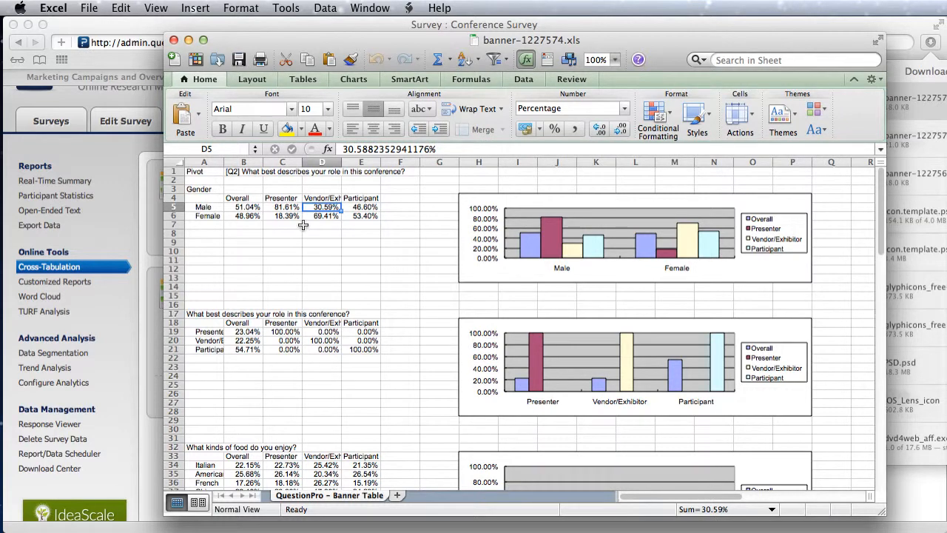
left_click(360, 206)
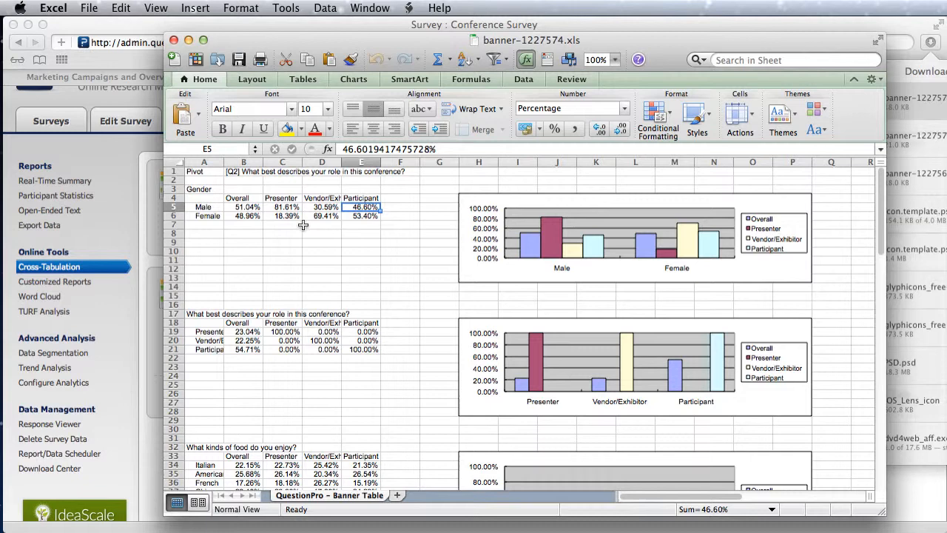
mouse_move(344, 216)
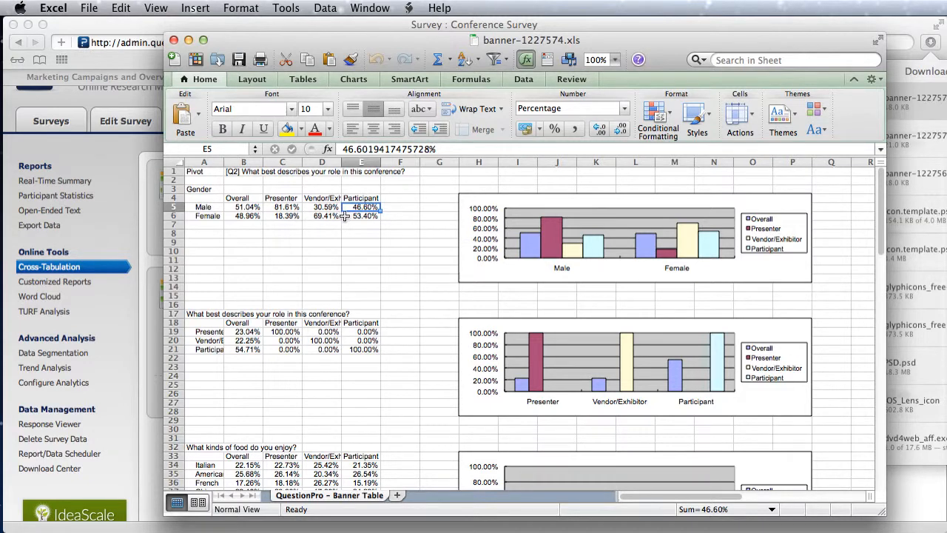
left_click(243, 206)
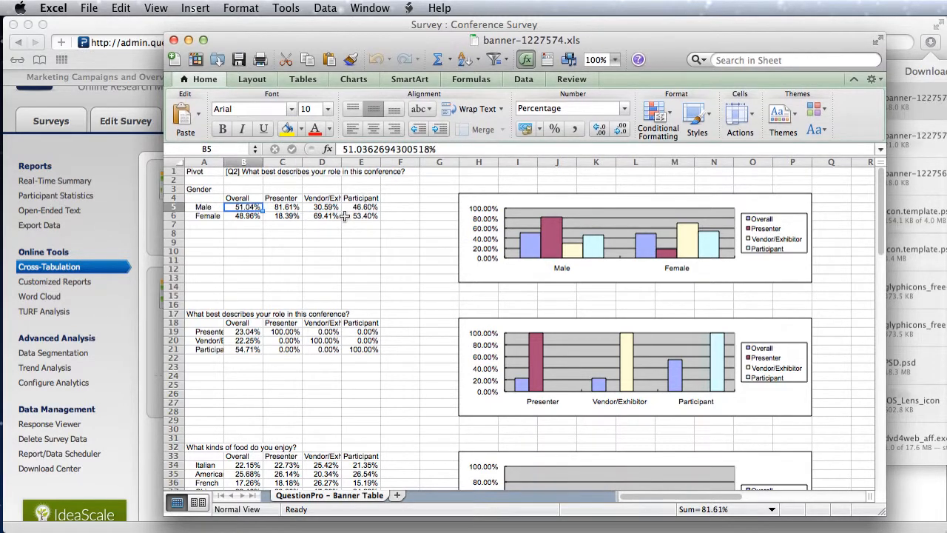
mouse_move(457, 245)
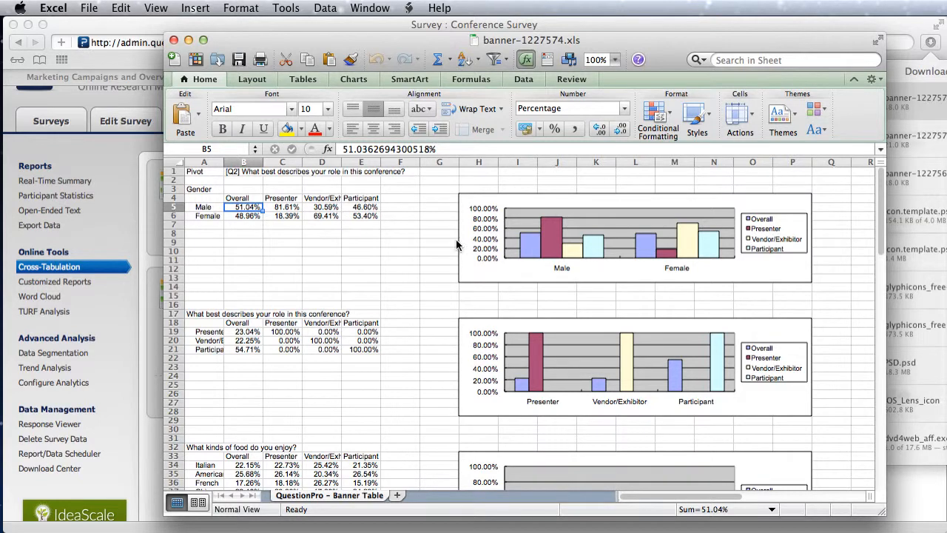
left_click(617, 242)
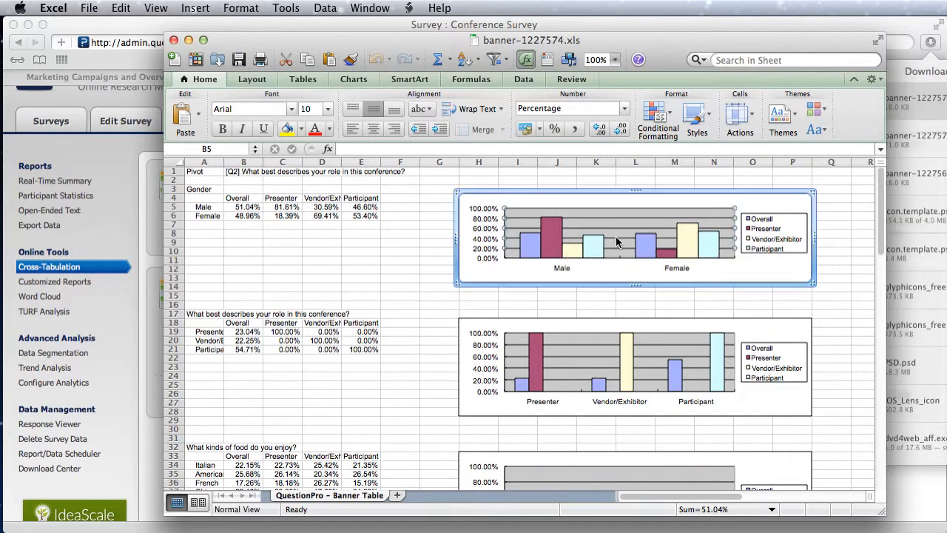
left_click(617, 237)
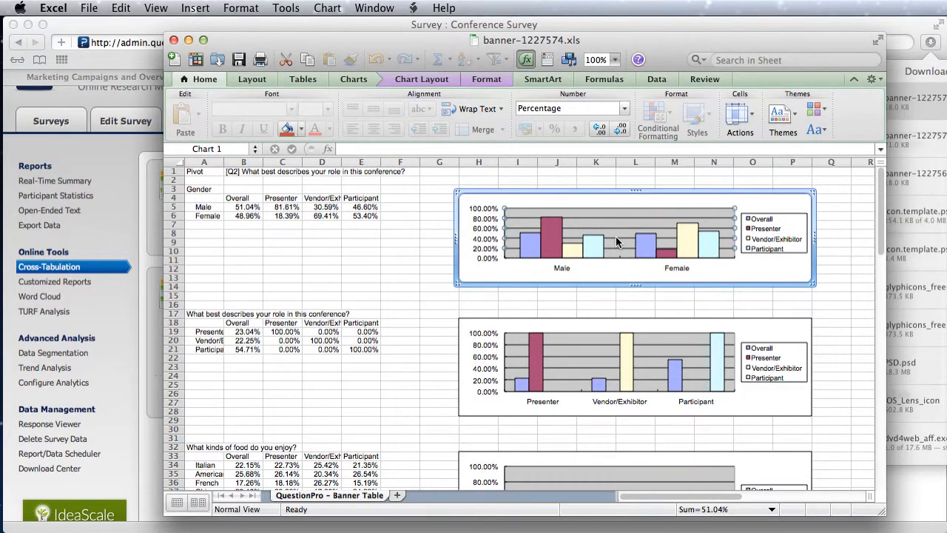
mouse_move(618, 242)
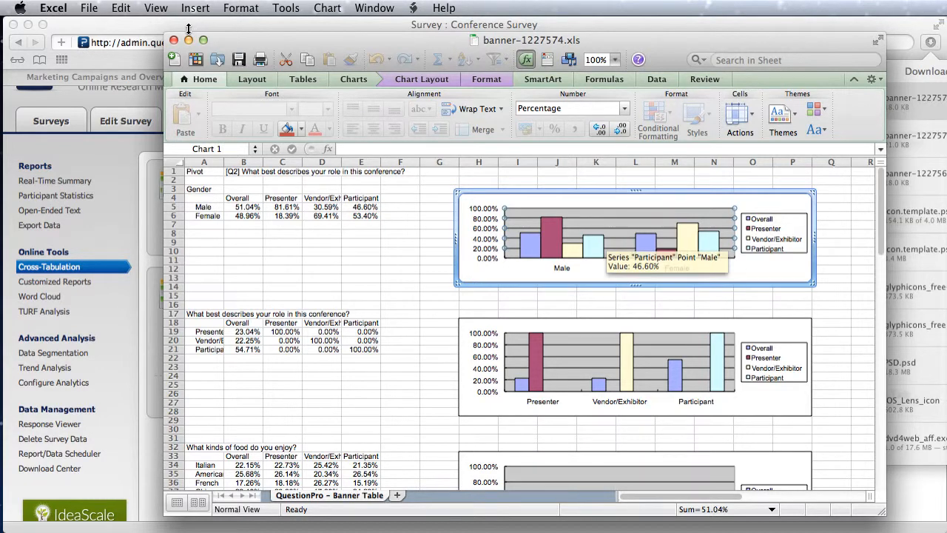
mouse_move(508, 287)
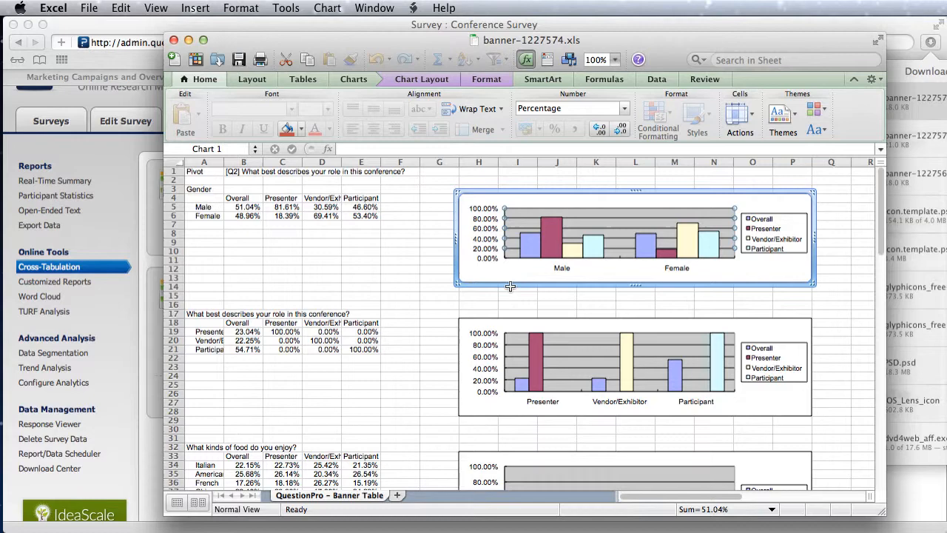
mouse_move(298, 216)
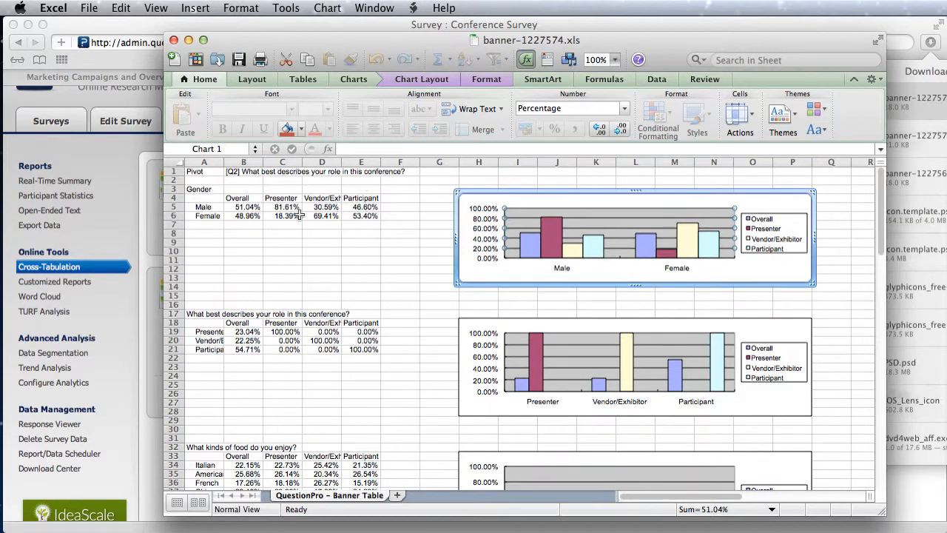
scroll("down", 3)
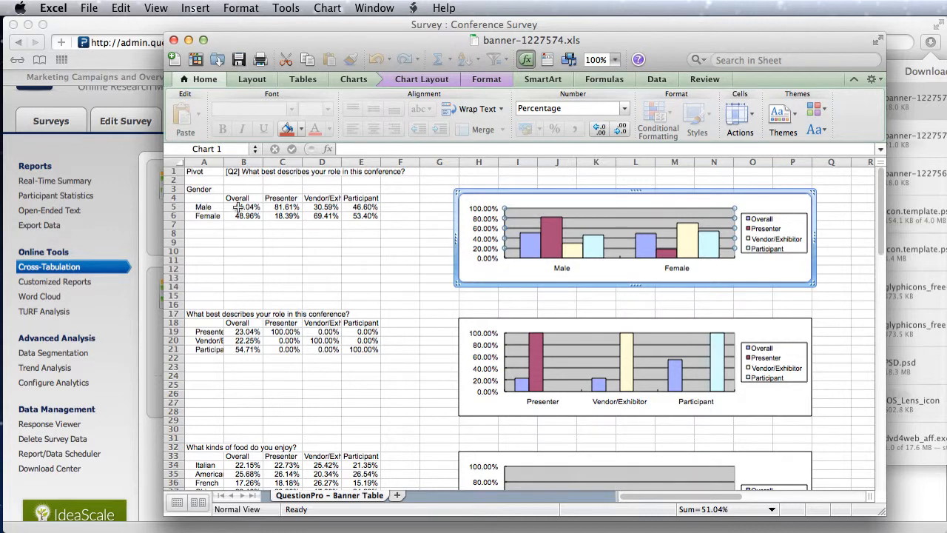
scroll("down", 3)
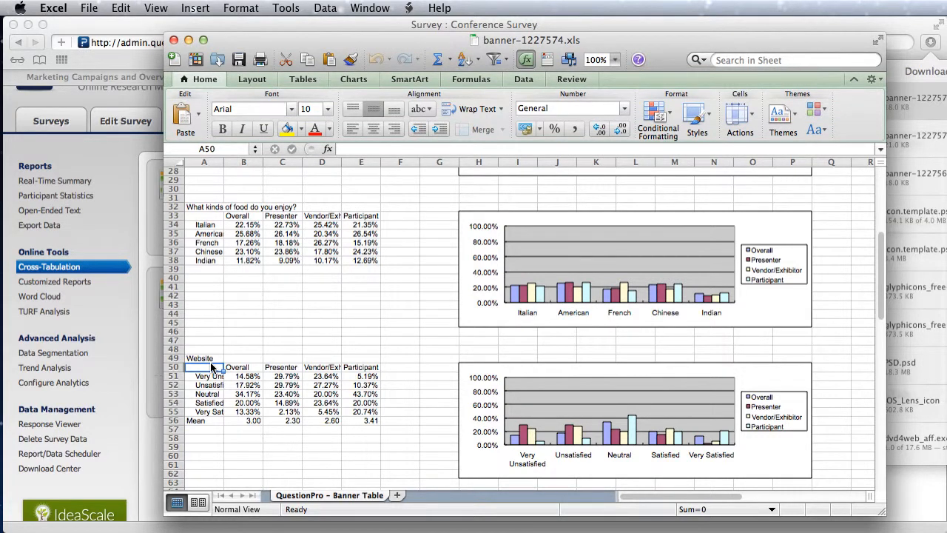
Step: Check the overall and vendor/exhibitor Website mean scores, then go back to QuestionPro
left_click(244, 420)
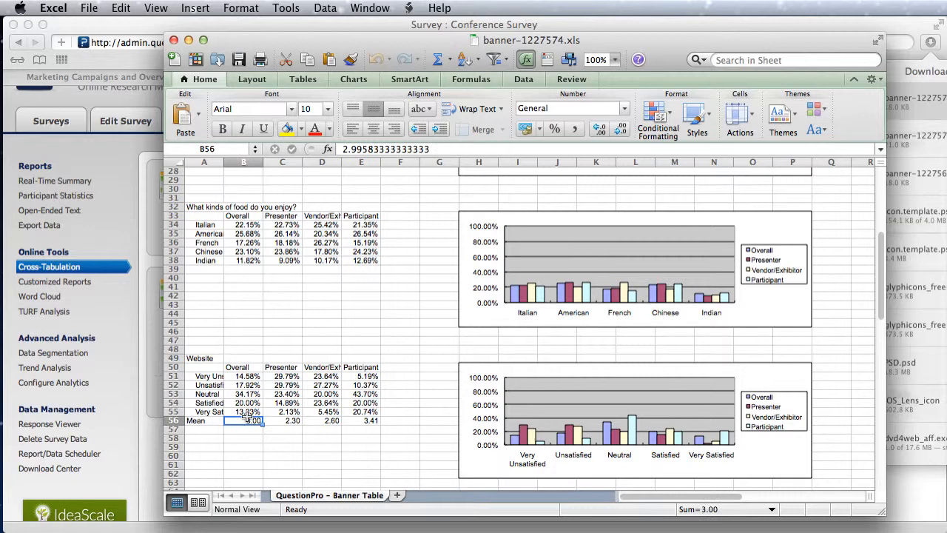
left_click(331, 420)
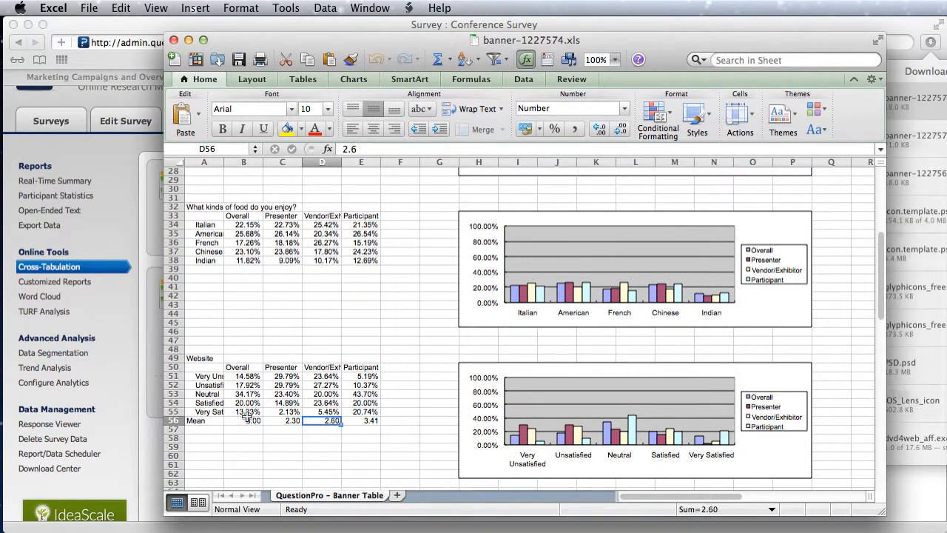
left_click(282, 420)
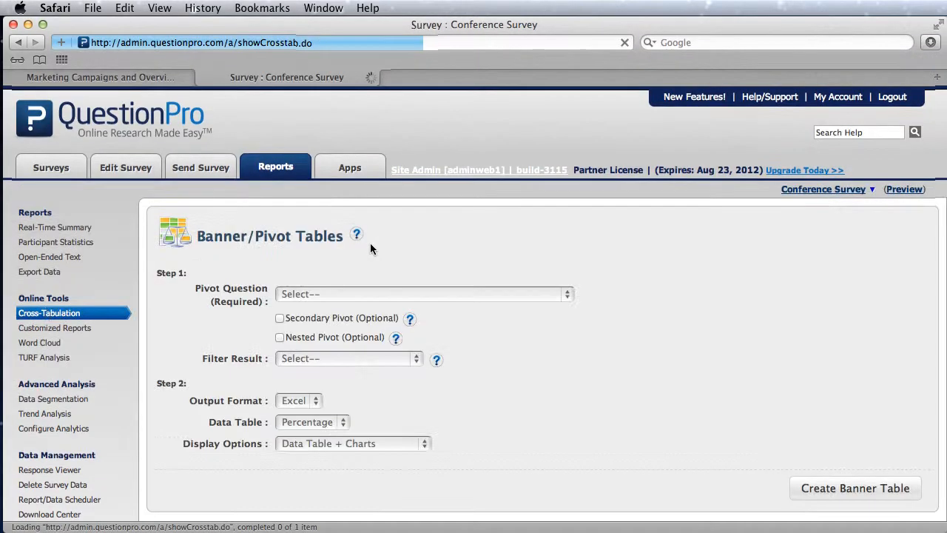
Step: Generate a conference-role banner table with [Q1] Gender as secondary pivot and refresh its status
left_click(280, 318)
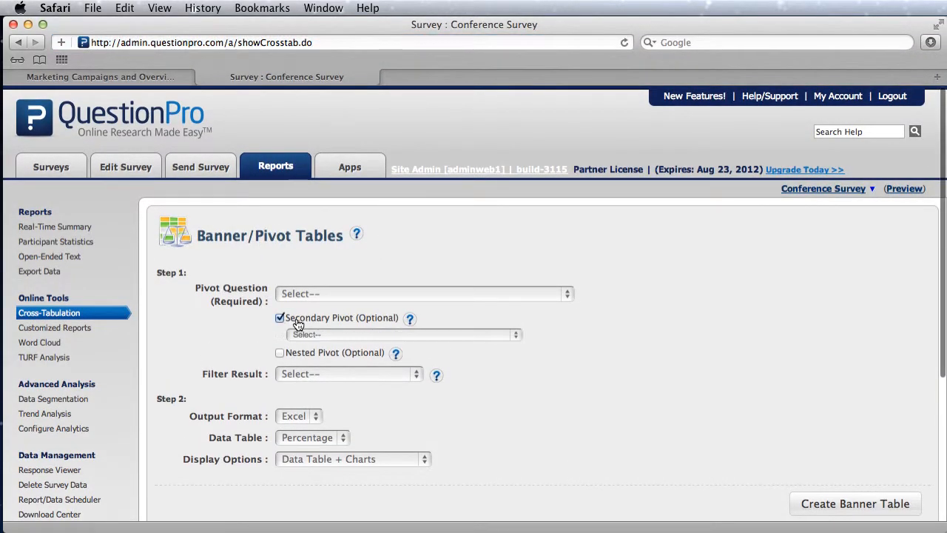
left_click(422, 293)
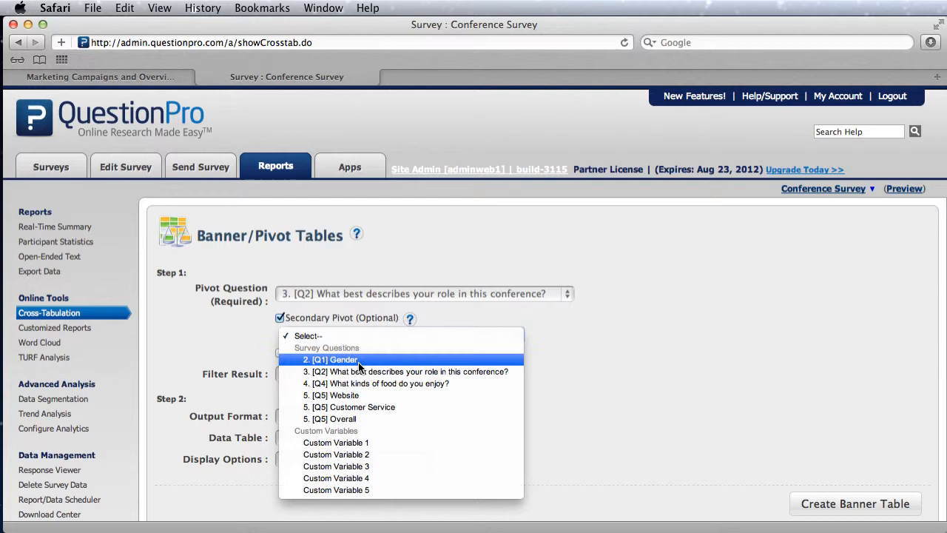
left_click(342, 358)
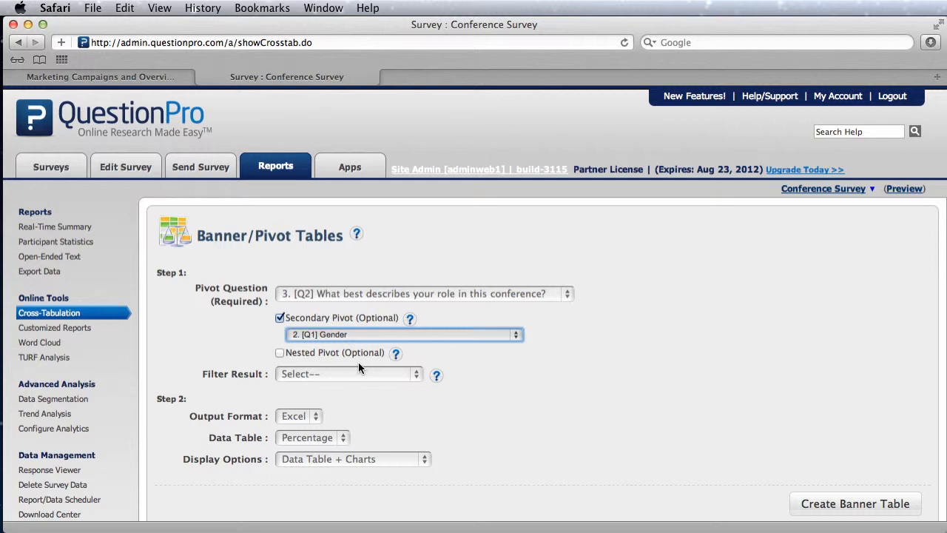
left_click(854, 503)
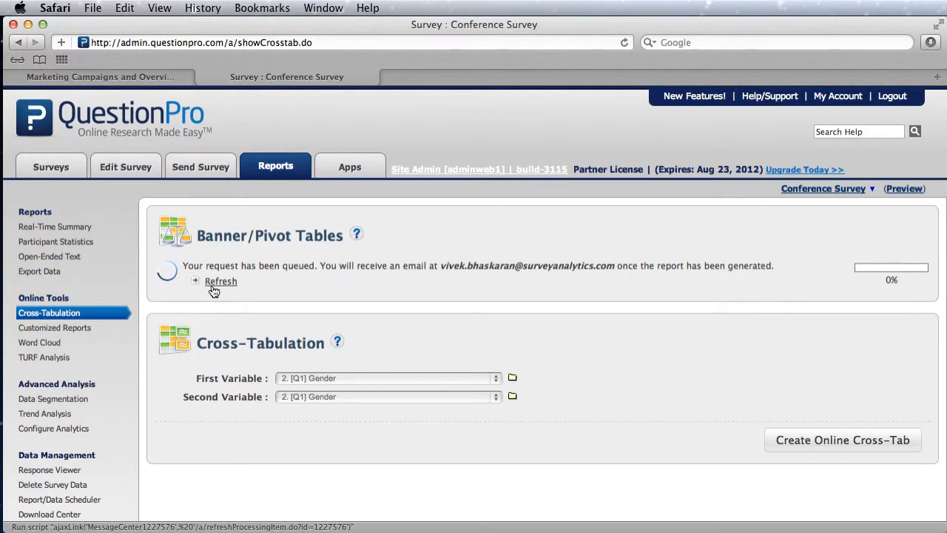
left_click(221, 281)
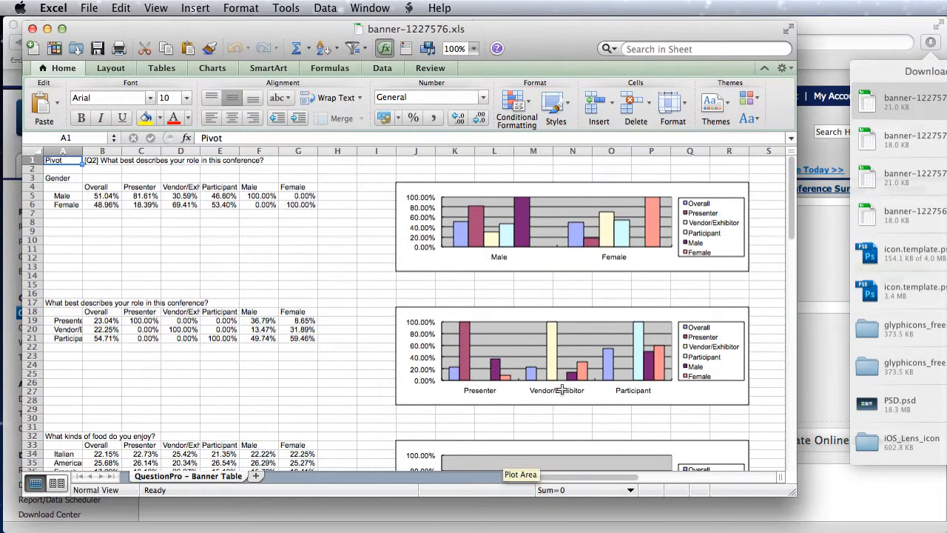
left_click(181, 195)
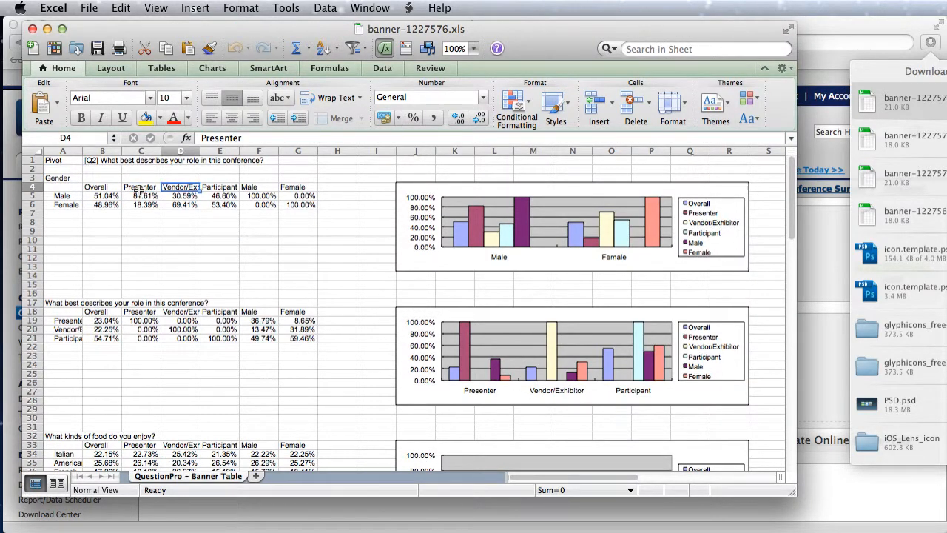
left_click(298, 196)
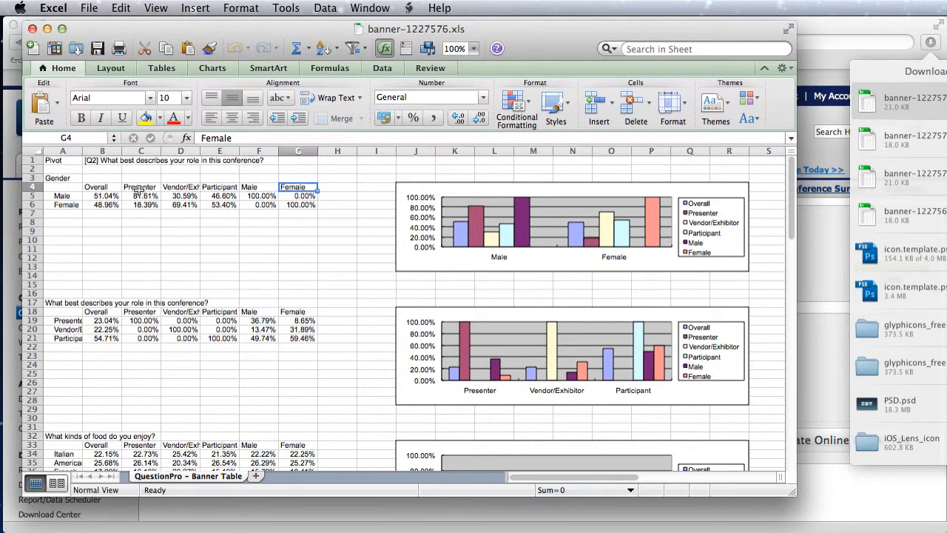
left_click(259, 284)
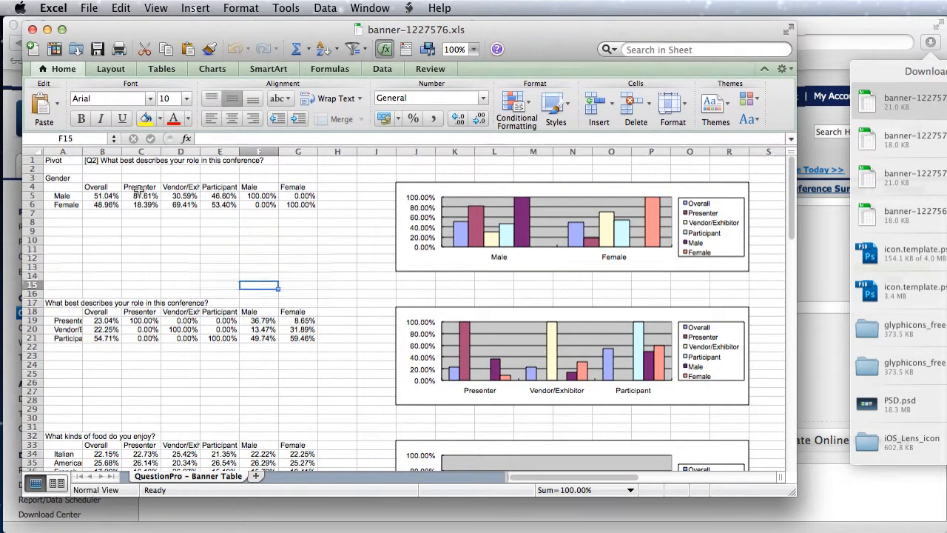
left_click(140, 311)
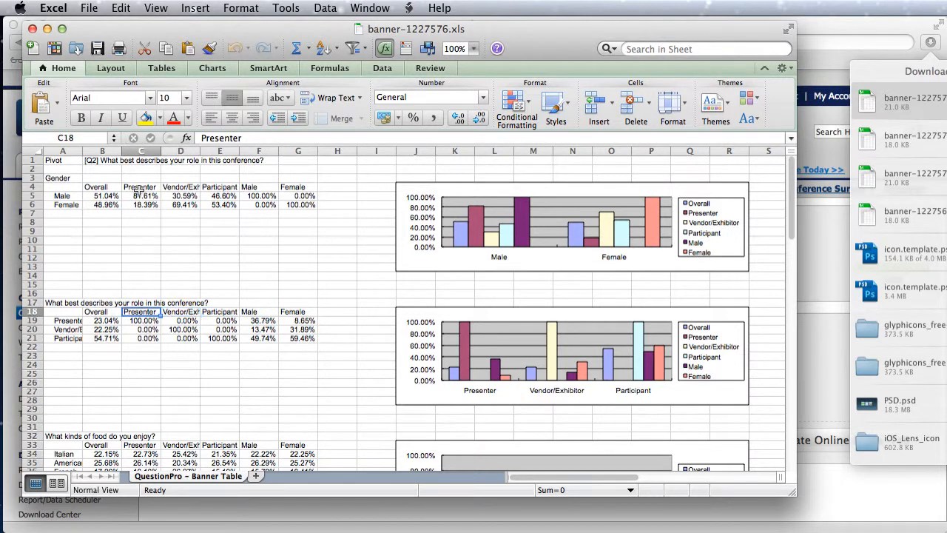
left_click(258, 311)
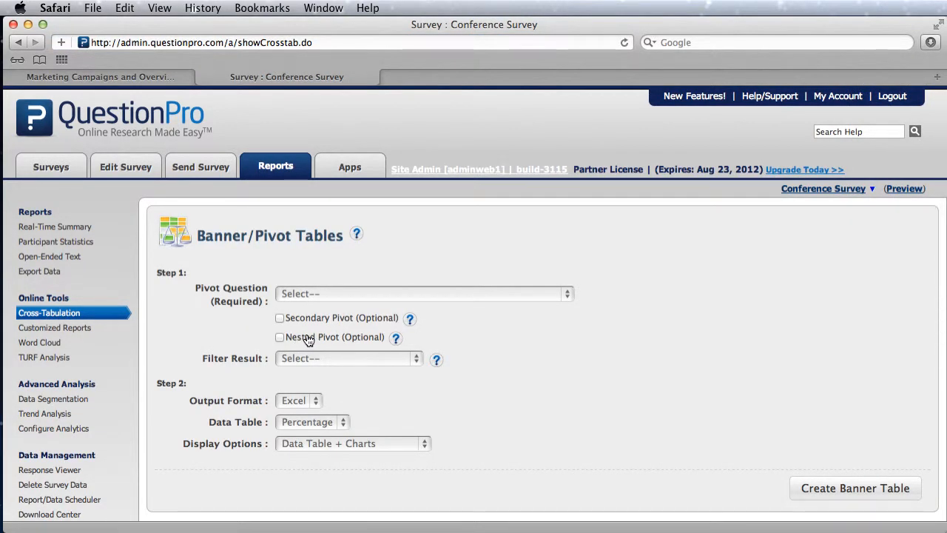
mouse_move(378, 307)
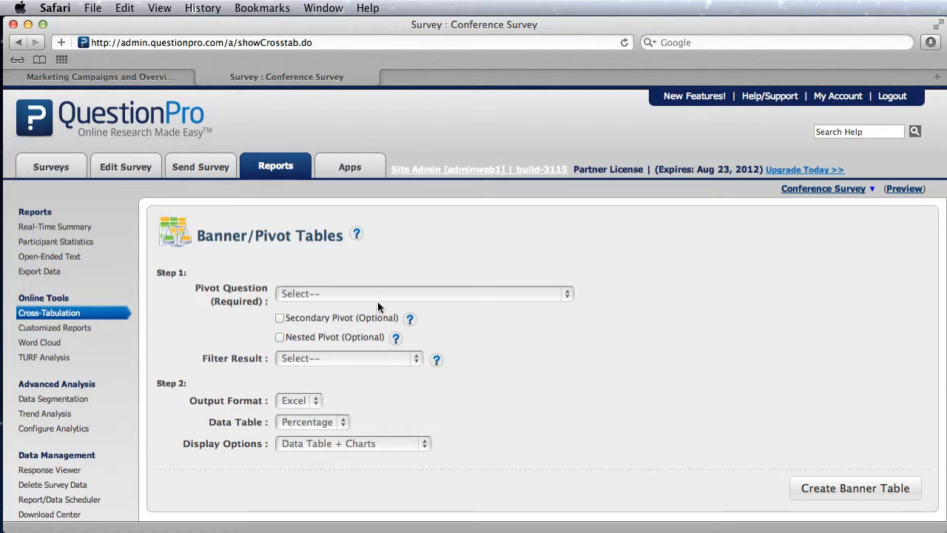
Step: Queue a banner table on Q2 role with [Q1] Gender as a nested pivot
left_click(421, 293)
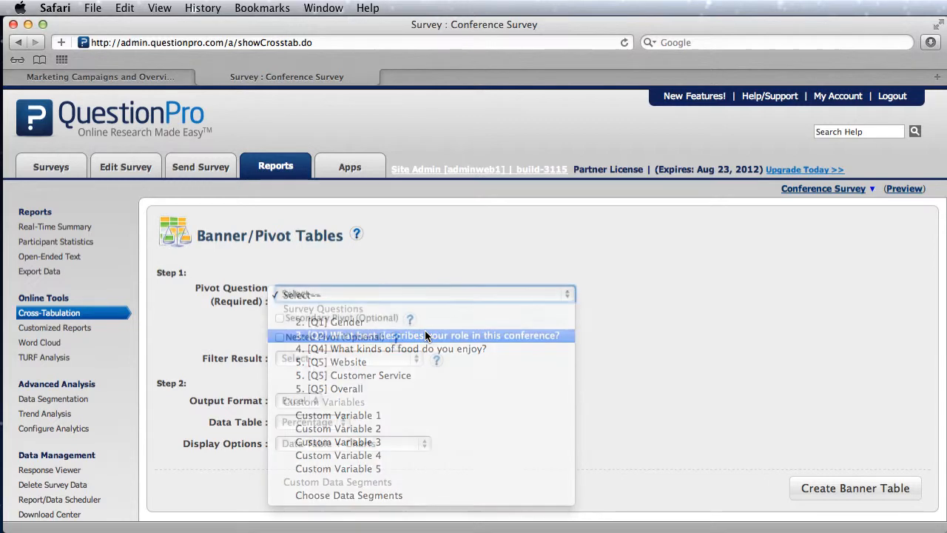
left_click(419, 335)
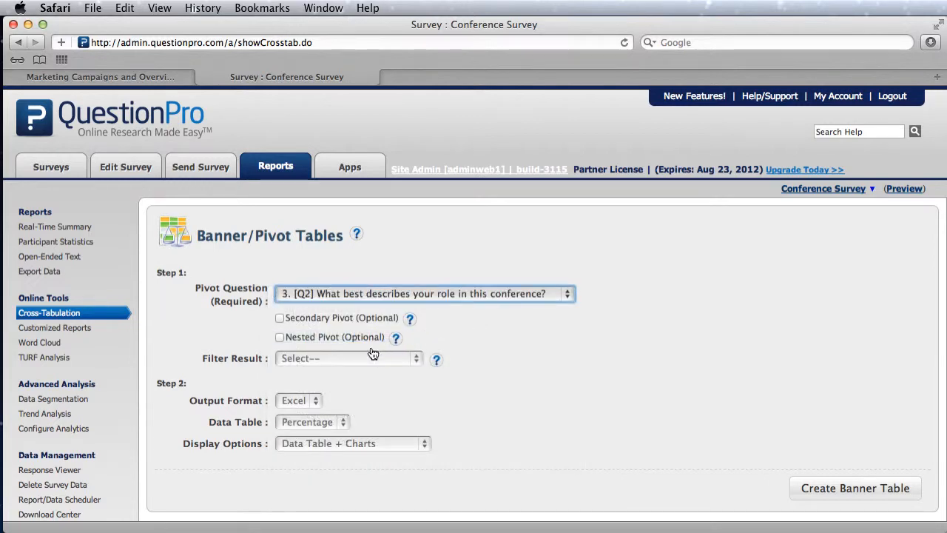
left_click(280, 337)
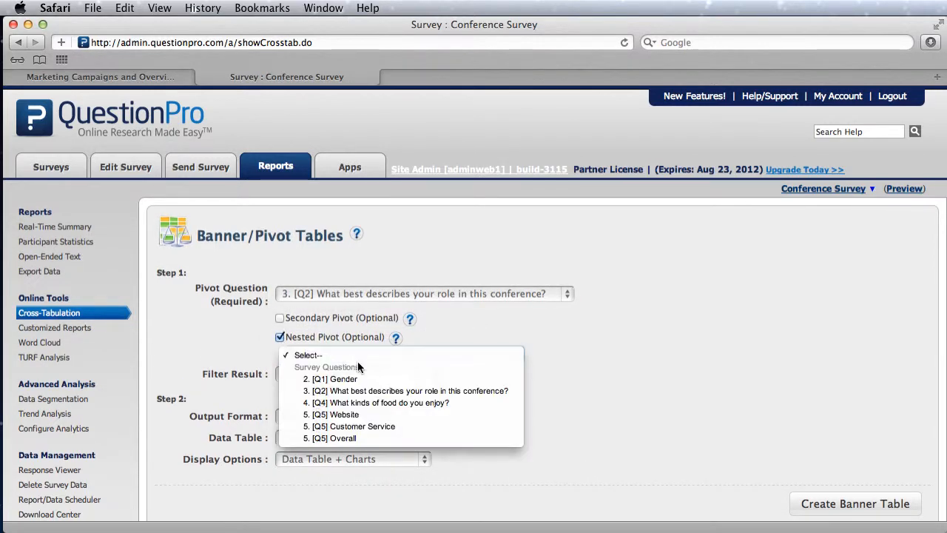
left_click(334, 379)
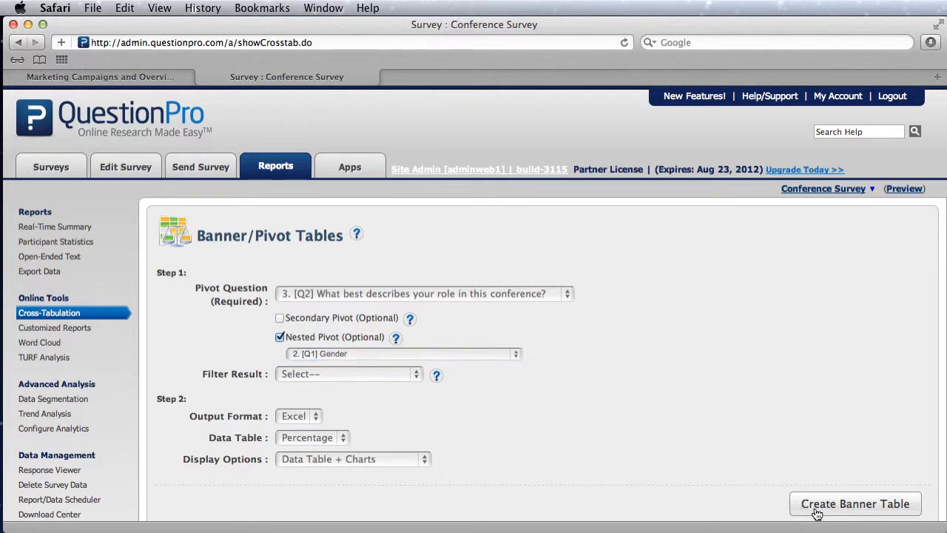
left_click(854, 503)
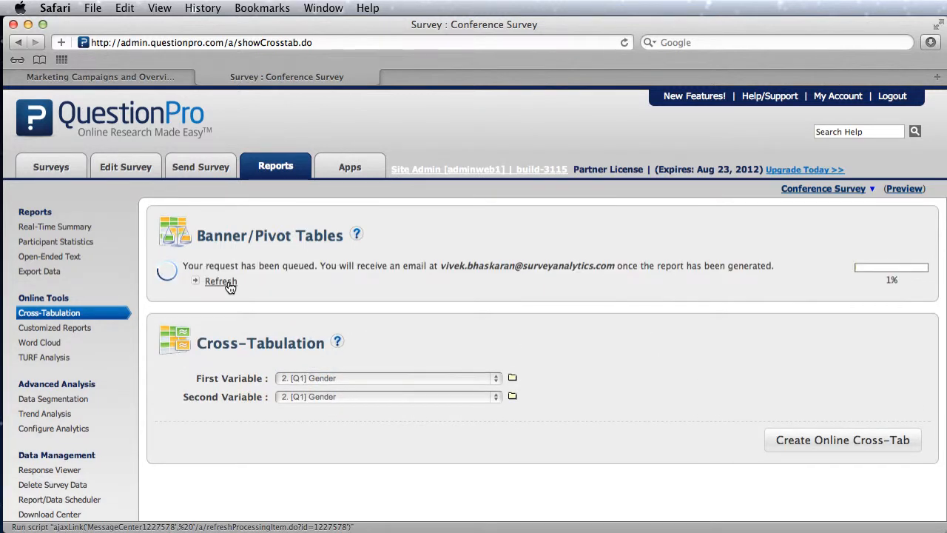
Step: Refresh the report status and download banner-1227578.xls
left_click(219, 281)
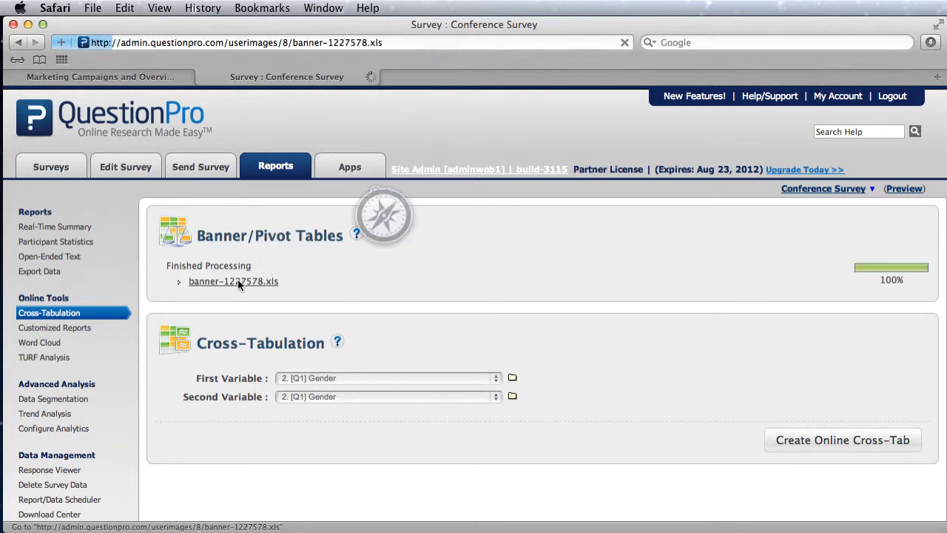
left_click(930, 42)
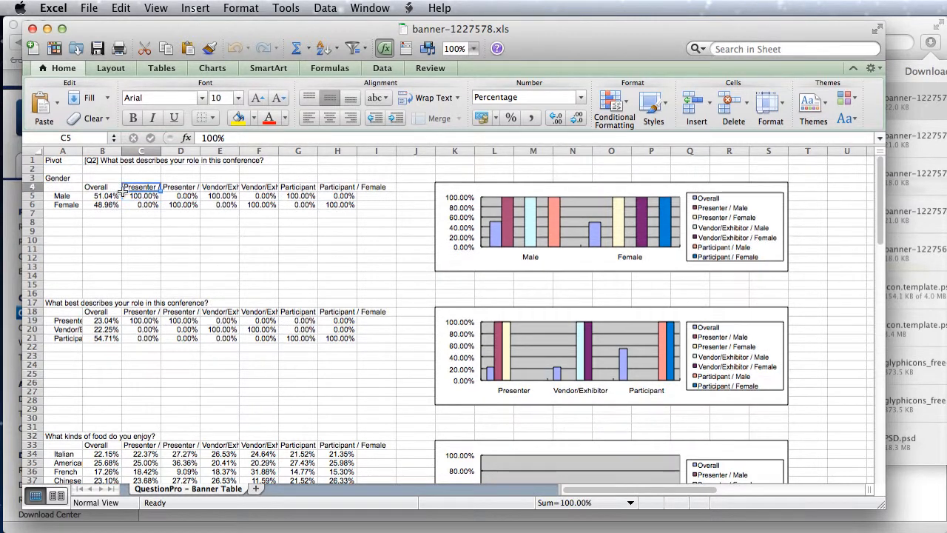
left_click(141, 195)
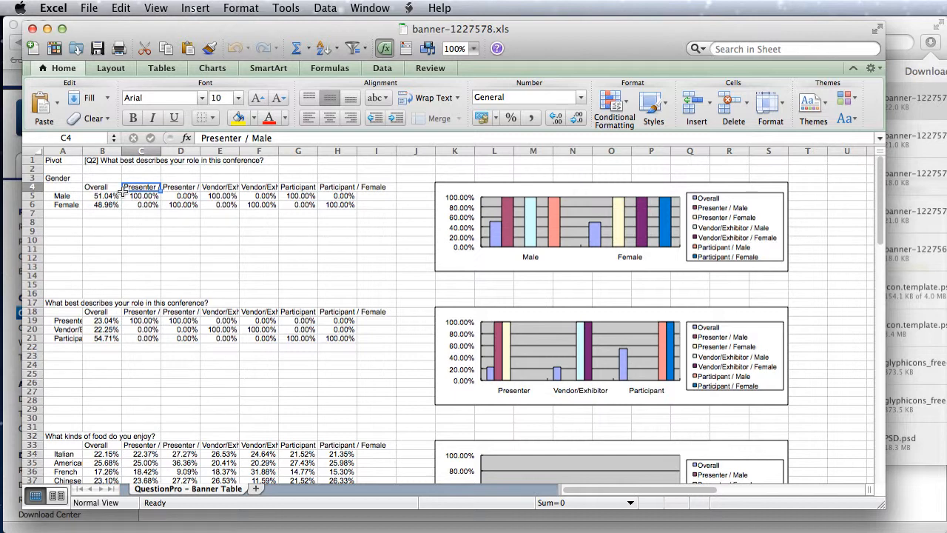
left_click(180, 186)
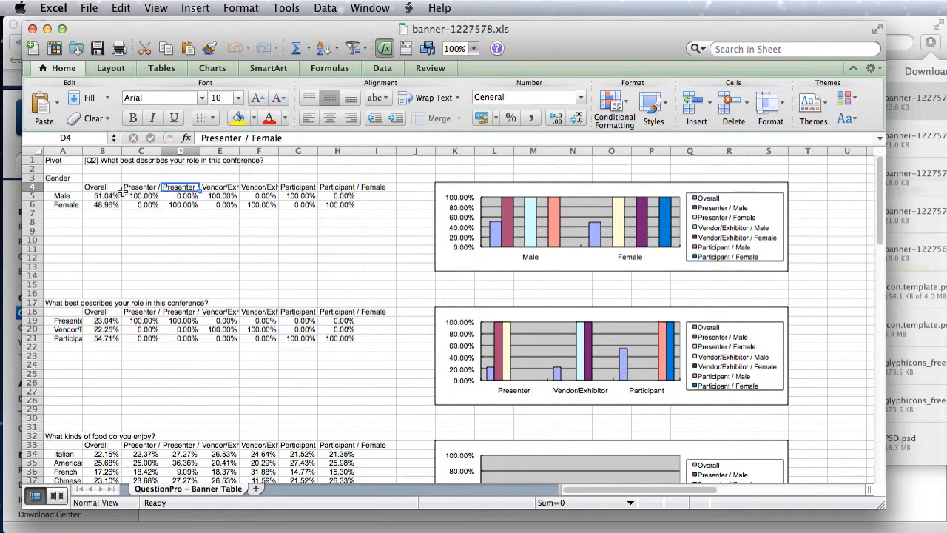
left_click(259, 187)
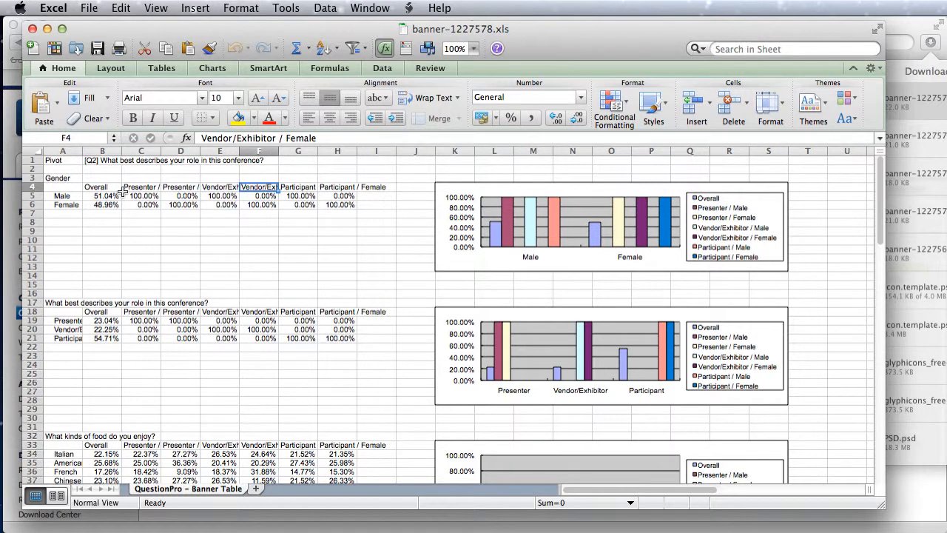
left_click(337, 196)
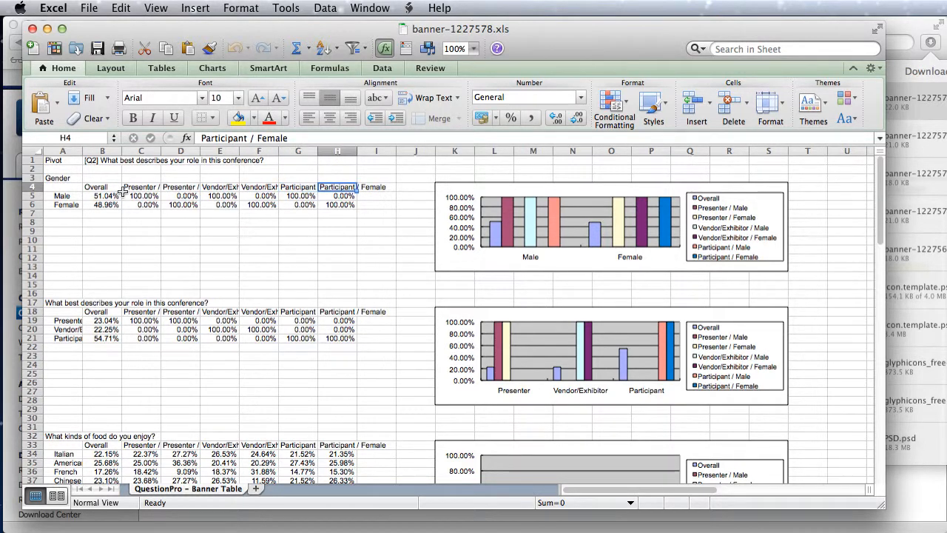
Step: Scroll through the food-preference, Website and Customer Service tables of the nested banner sheet
scroll("down", 3)
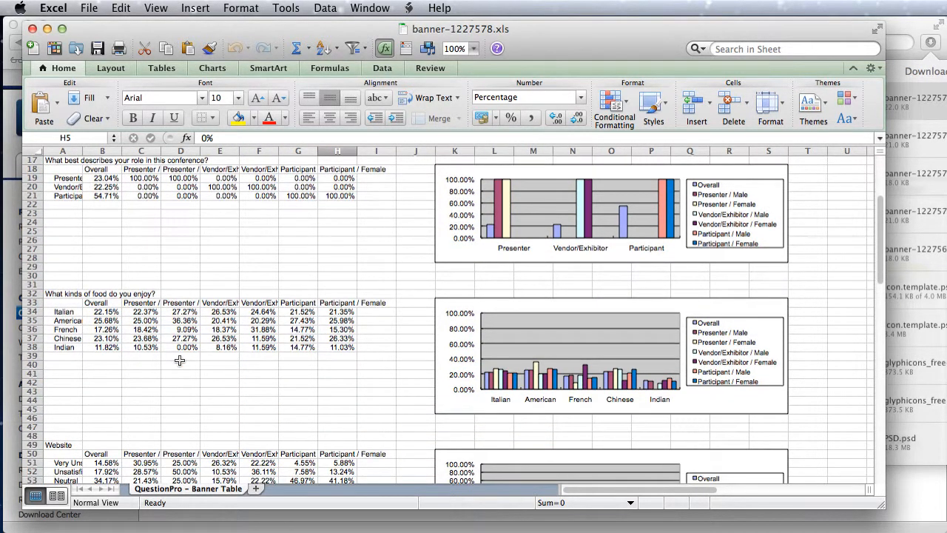
scroll("down", 3)
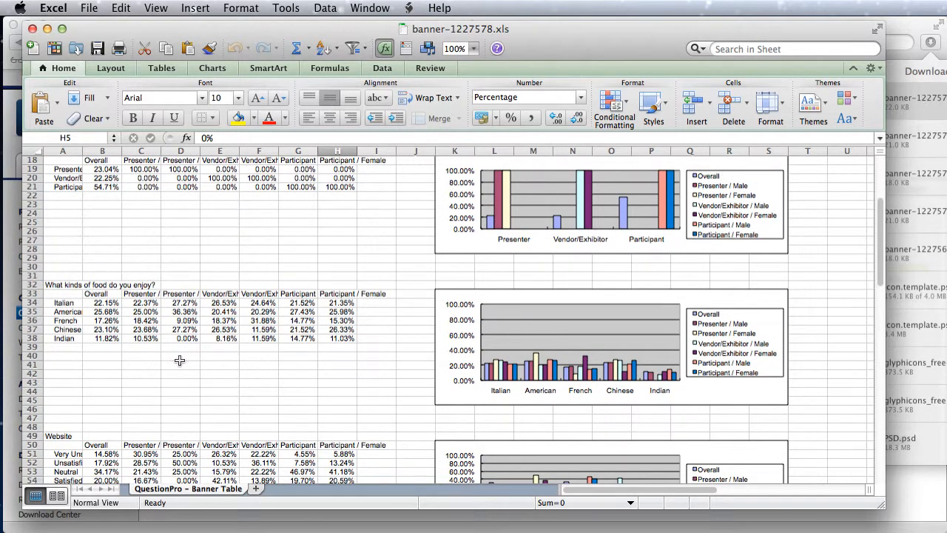
mouse_move(154, 278)
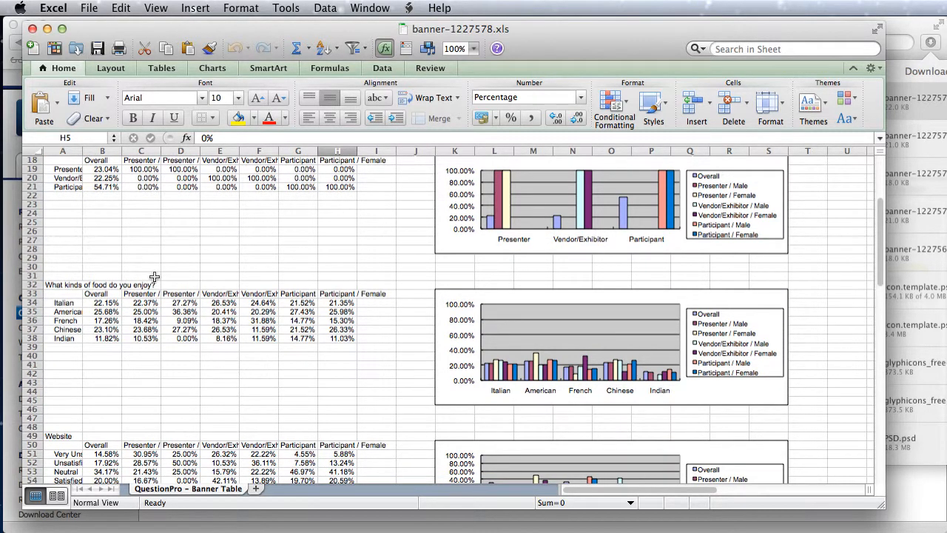
scroll("down", 3)
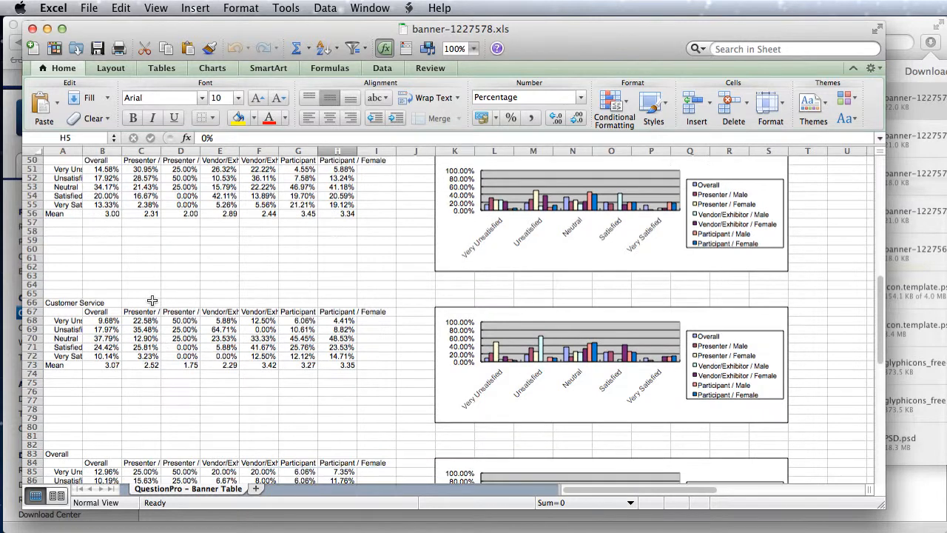
scroll("up", 3)
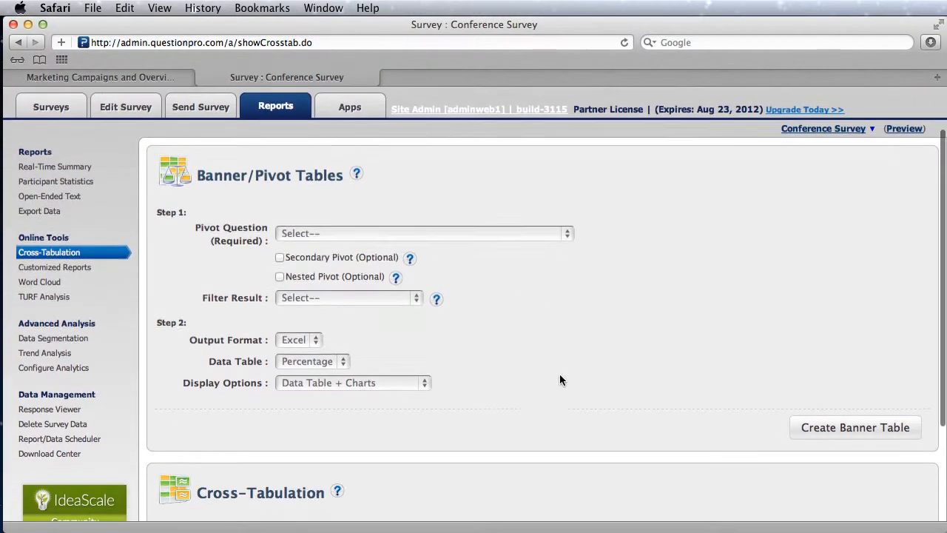
Step: Set cross-tab options: no result filter, percentages in data table, data tables plus charts
left_click(347, 297)
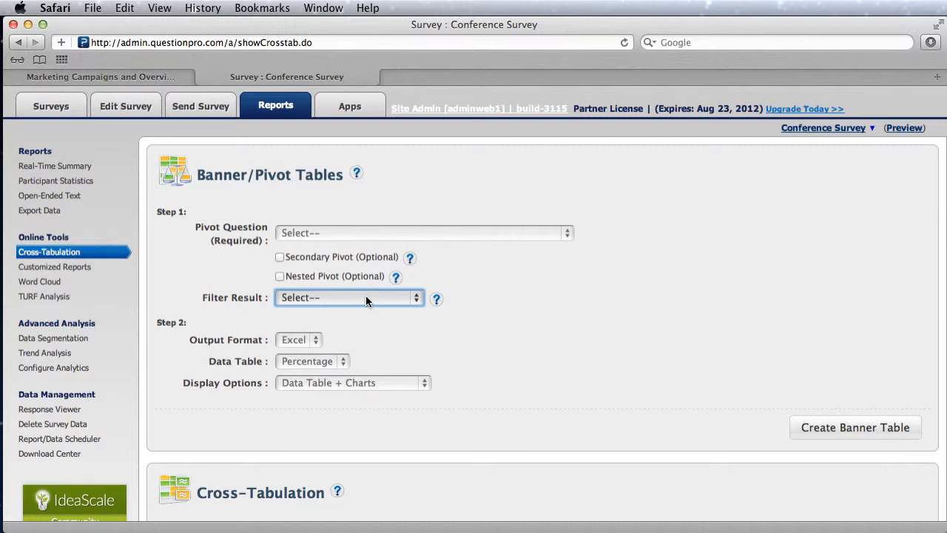
left_click(348, 296)
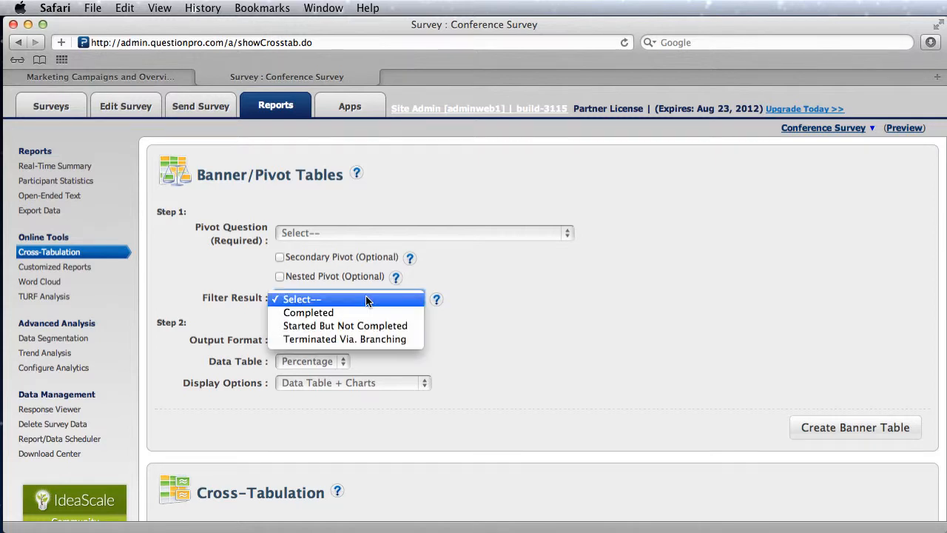
left_click(301, 298)
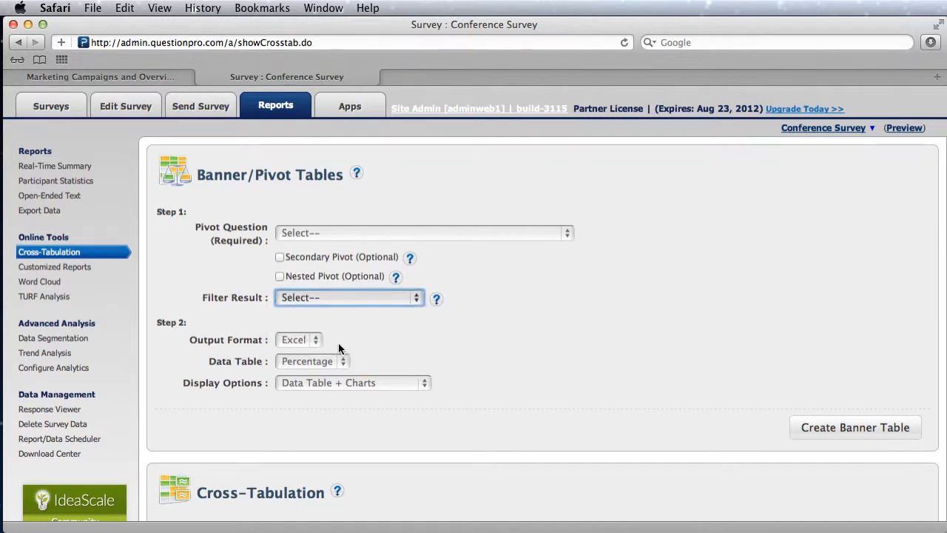
left_click(310, 361)
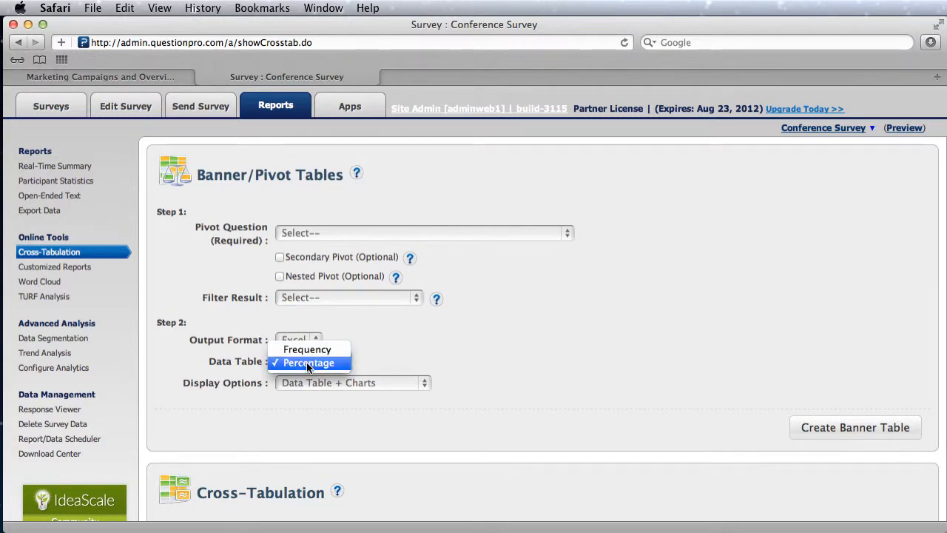
left_click(309, 362)
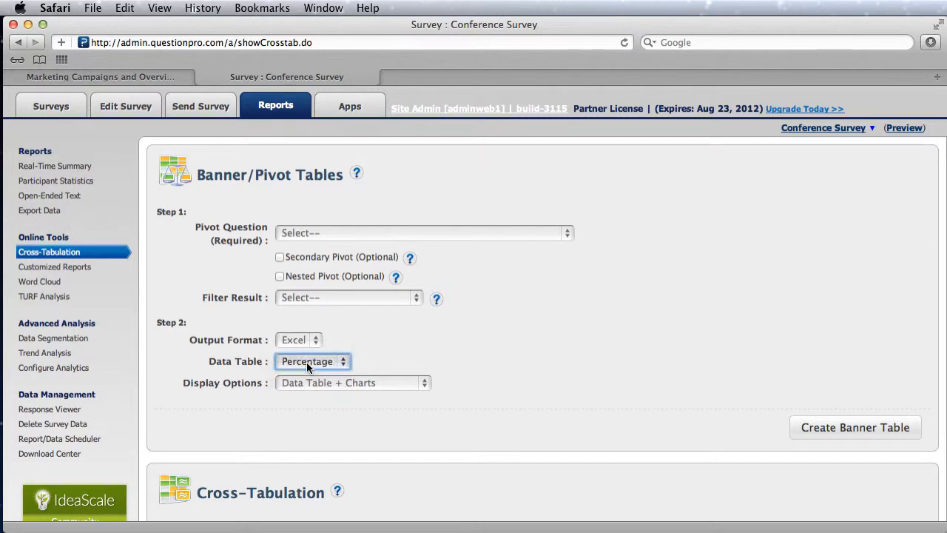
mouse_move(405, 368)
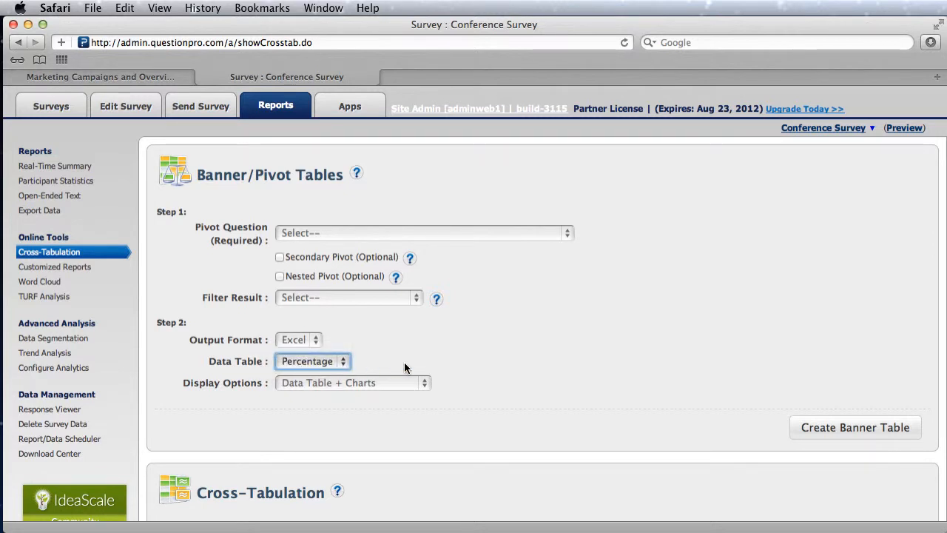
left_click(352, 382)
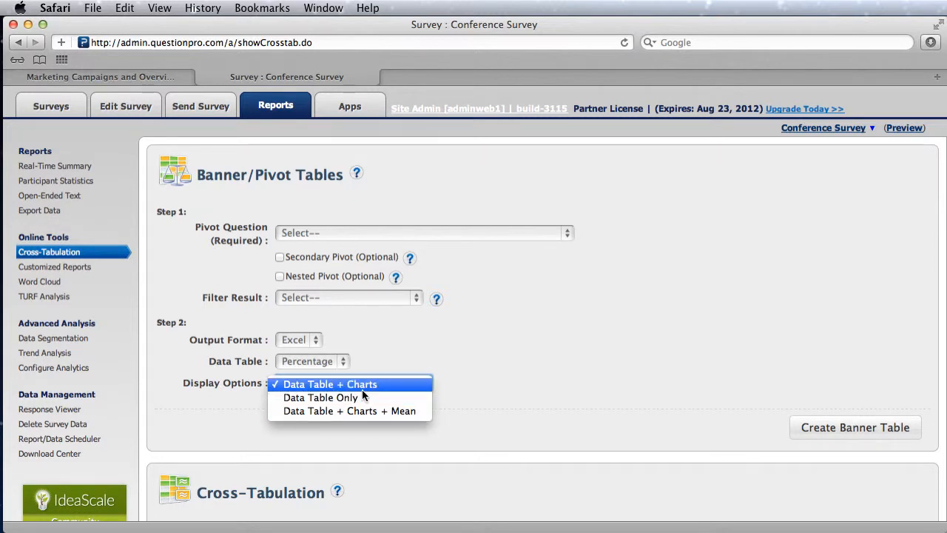
mouse_move(363, 397)
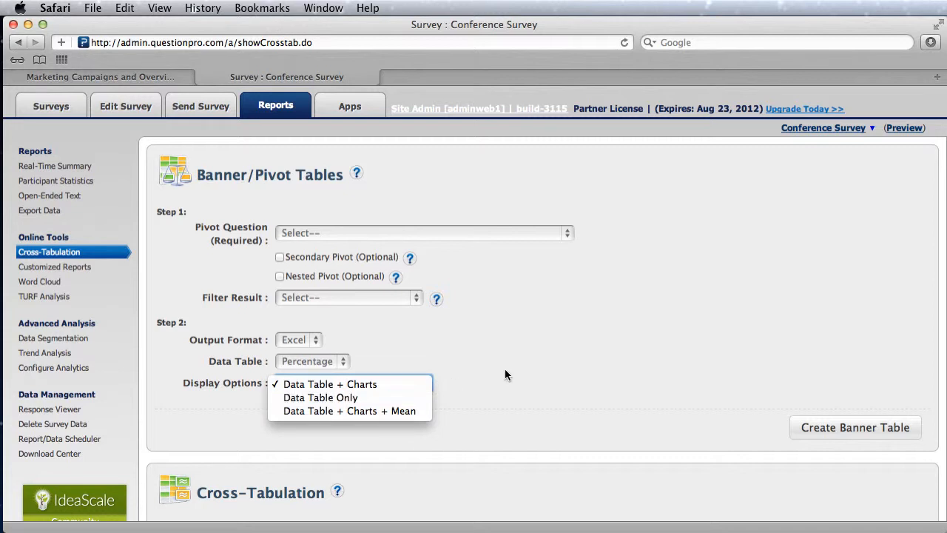
left_click(330, 383)
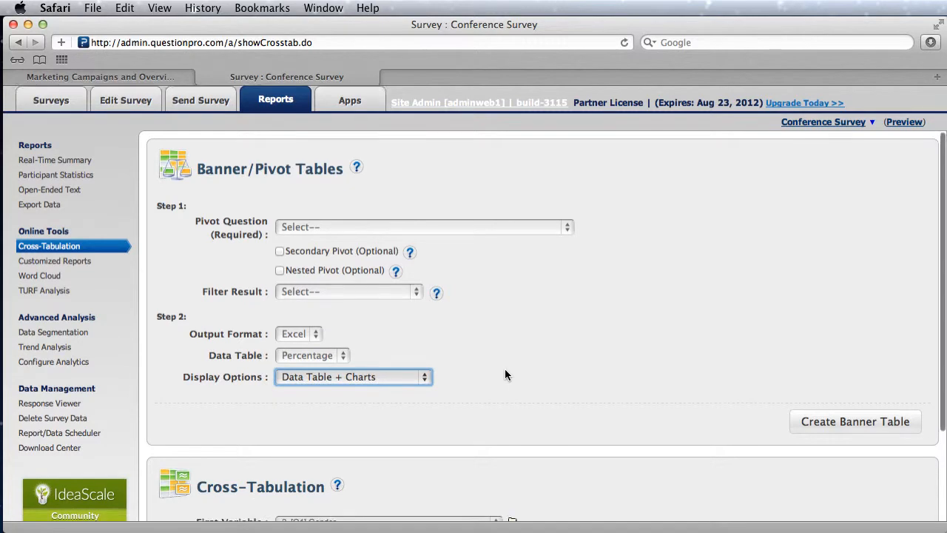
Step: Cross-tabulate Gender against Q2 role and create the online cross-tab
scroll("down", 3)
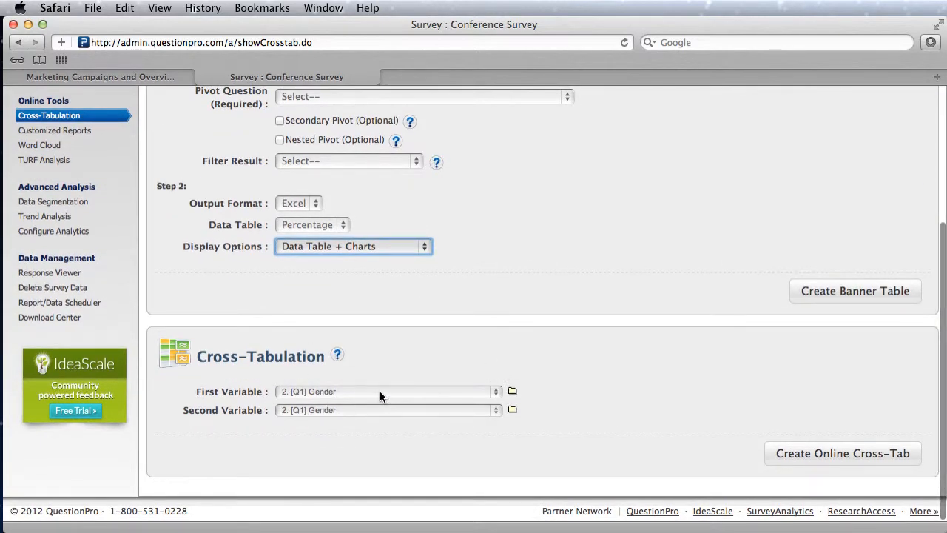
left_click(385, 391)
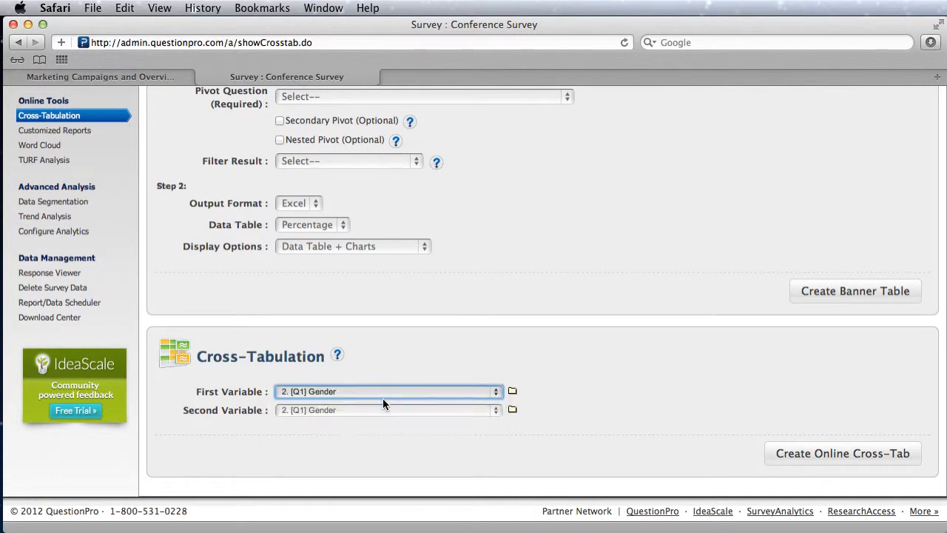
left_click(384, 410)
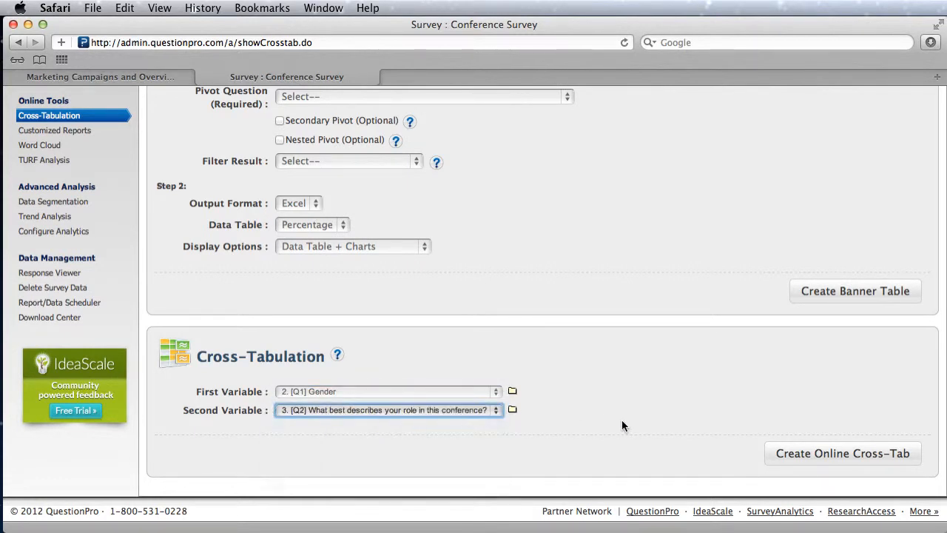
left_click(841, 452)
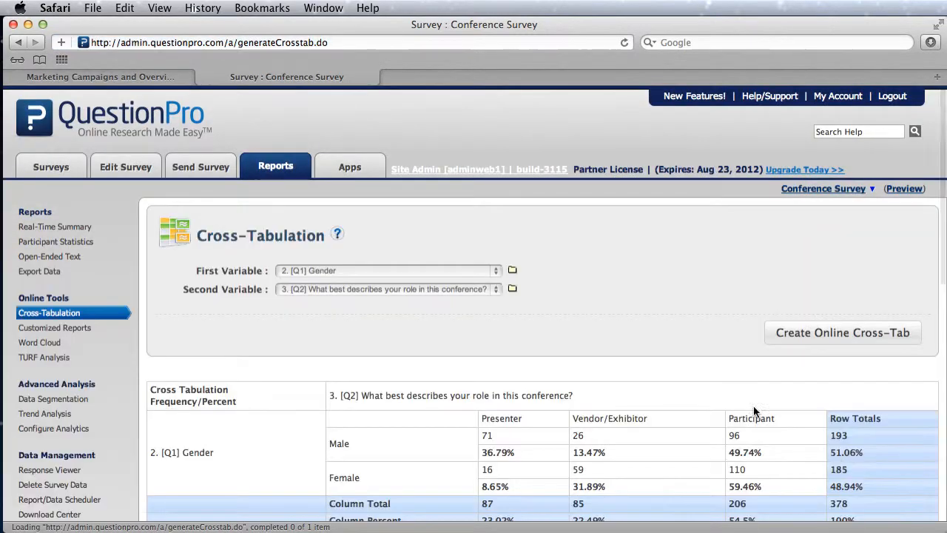
Step: Scroll through the Gender-by-role counts and Pearson's Chi-Square table showing significant correlation
scroll("down", 3)
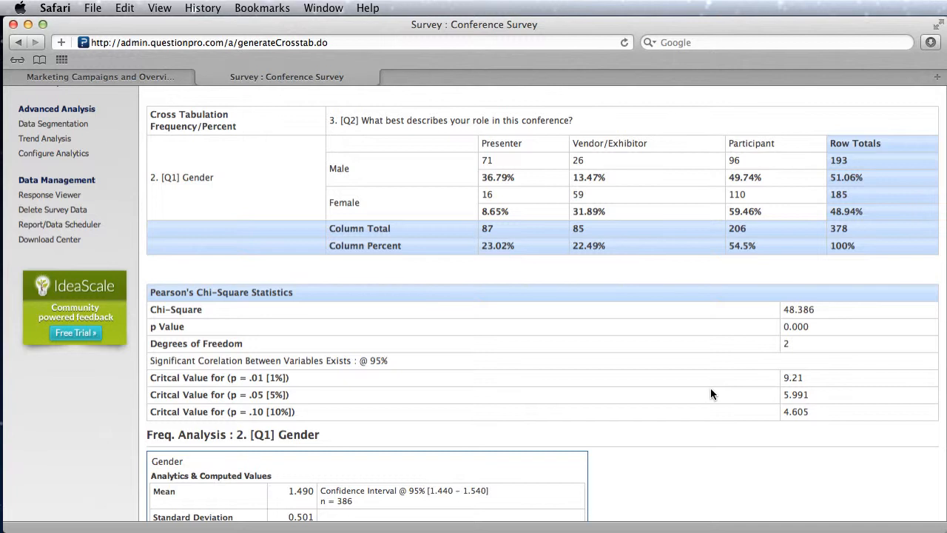
mouse_move(670, 320)
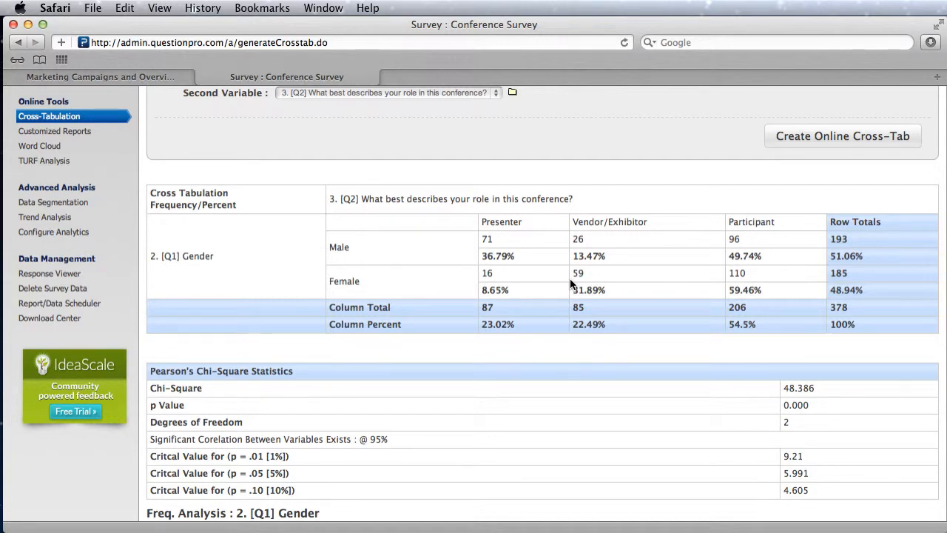
mouse_move(537, 264)
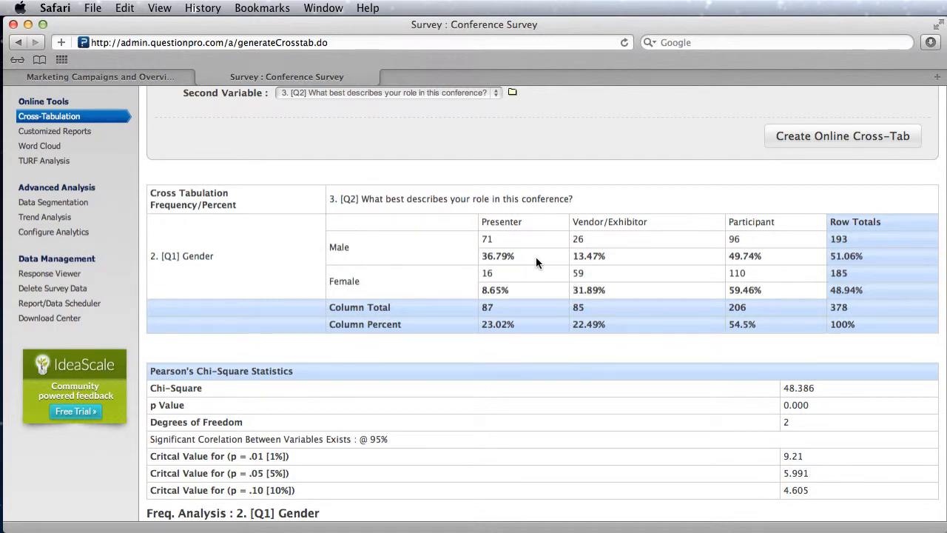
mouse_move(745, 268)
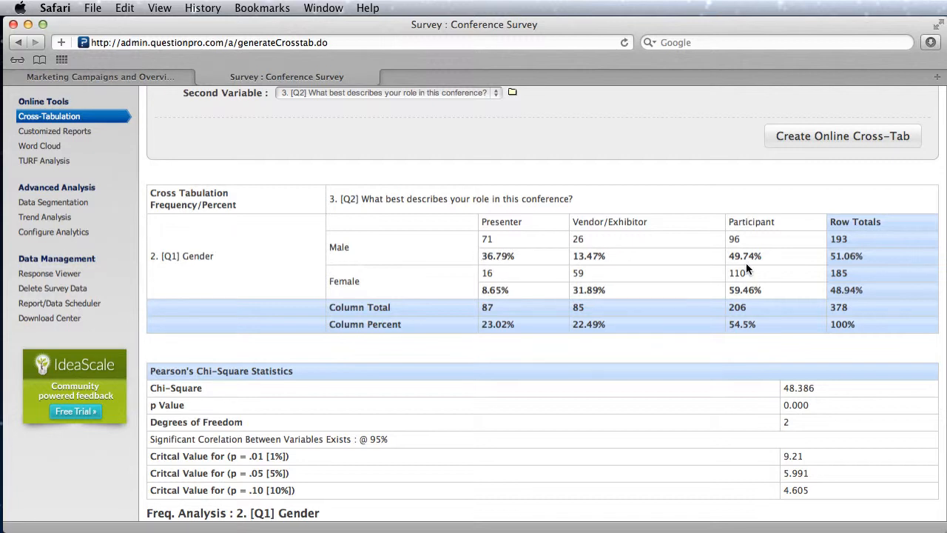
mouse_move(497, 236)
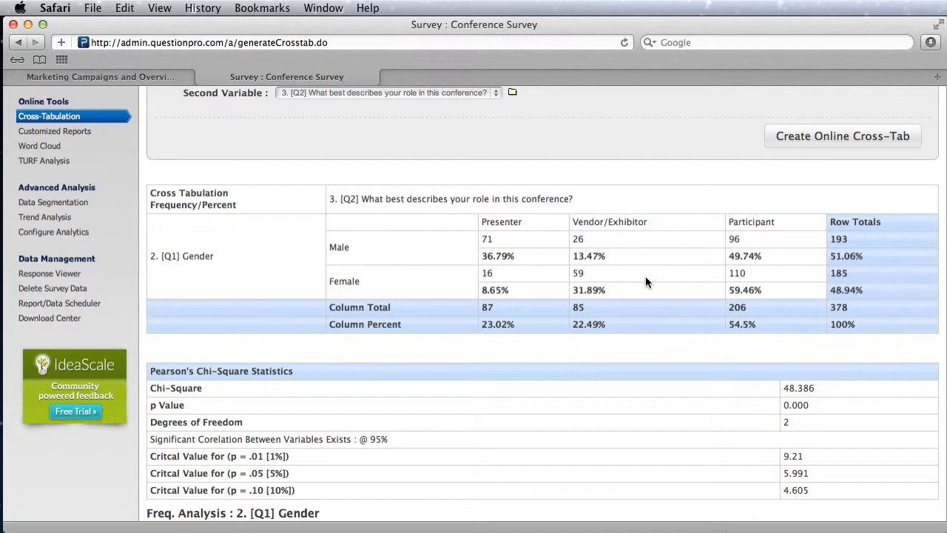
mouse_move(629, 263)
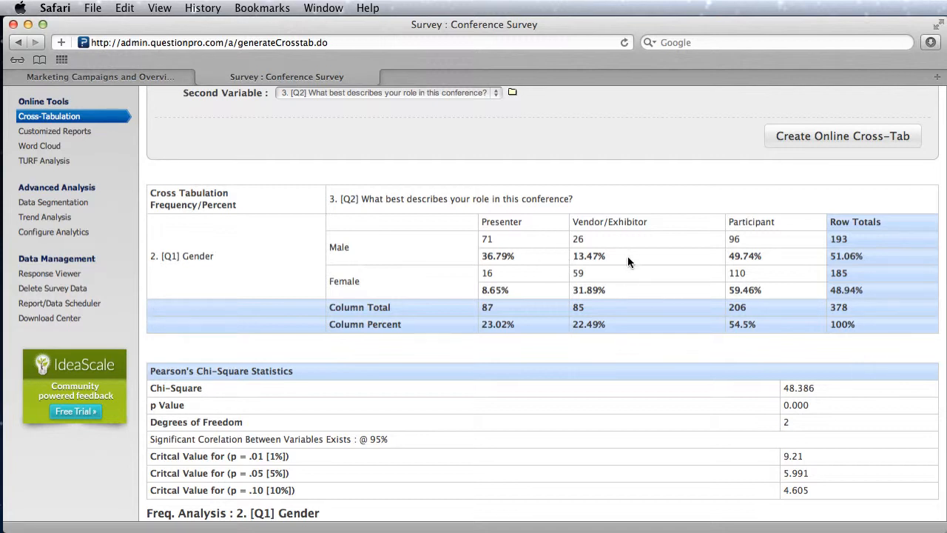
mouse_move(557, 255)
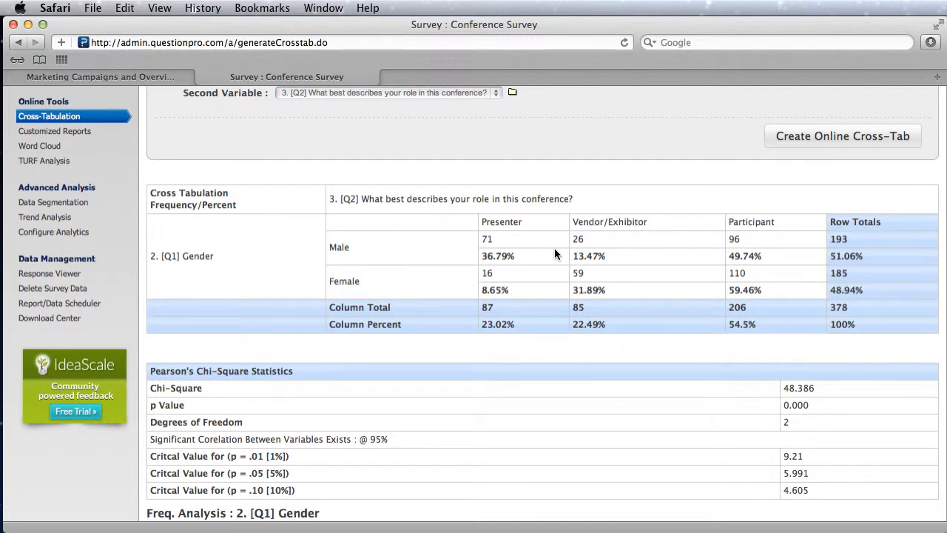
mouse_move(543, 239)
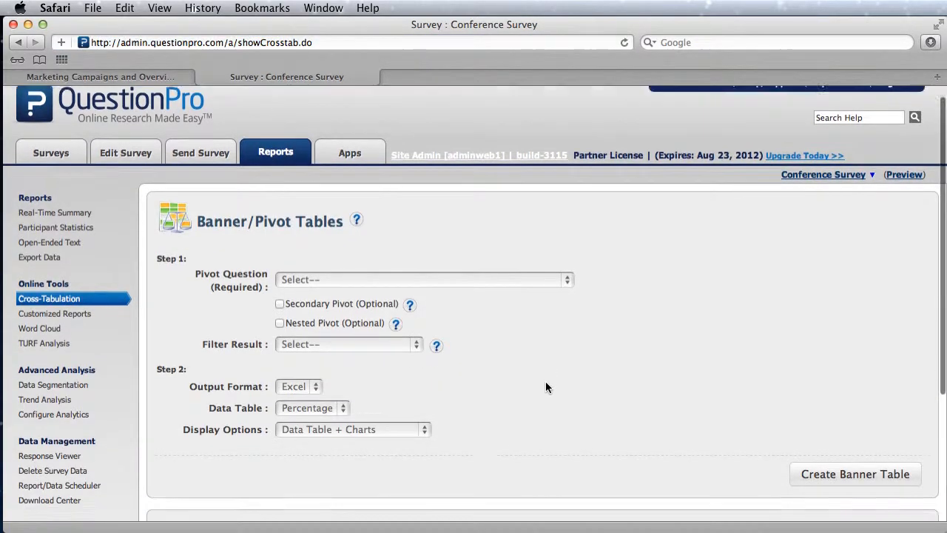
scroll("down", 3)
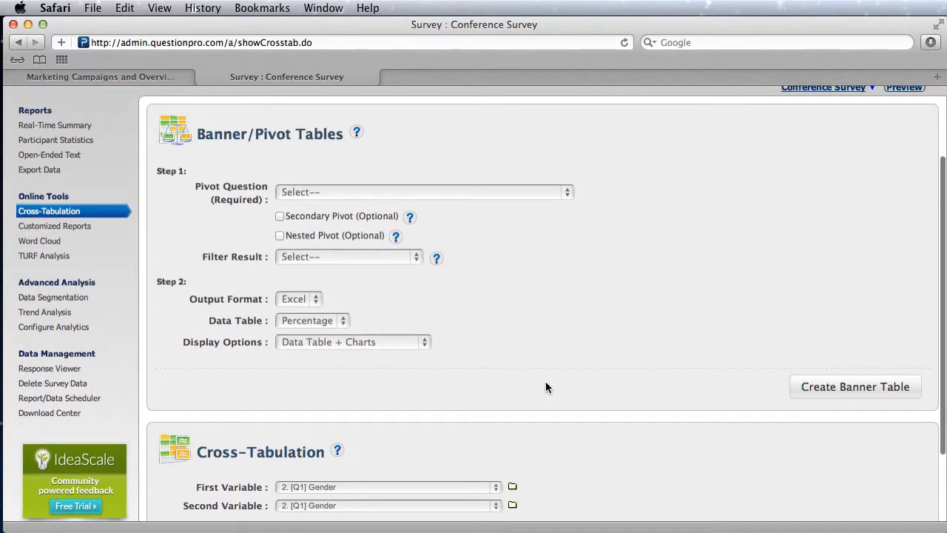